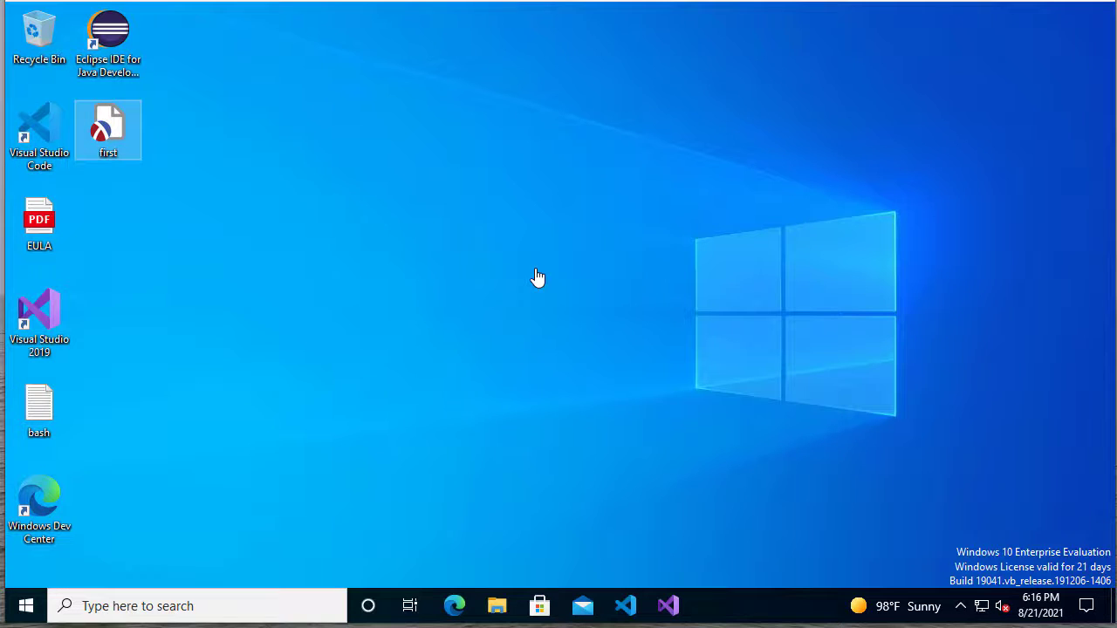
mouse_move(527, 302)
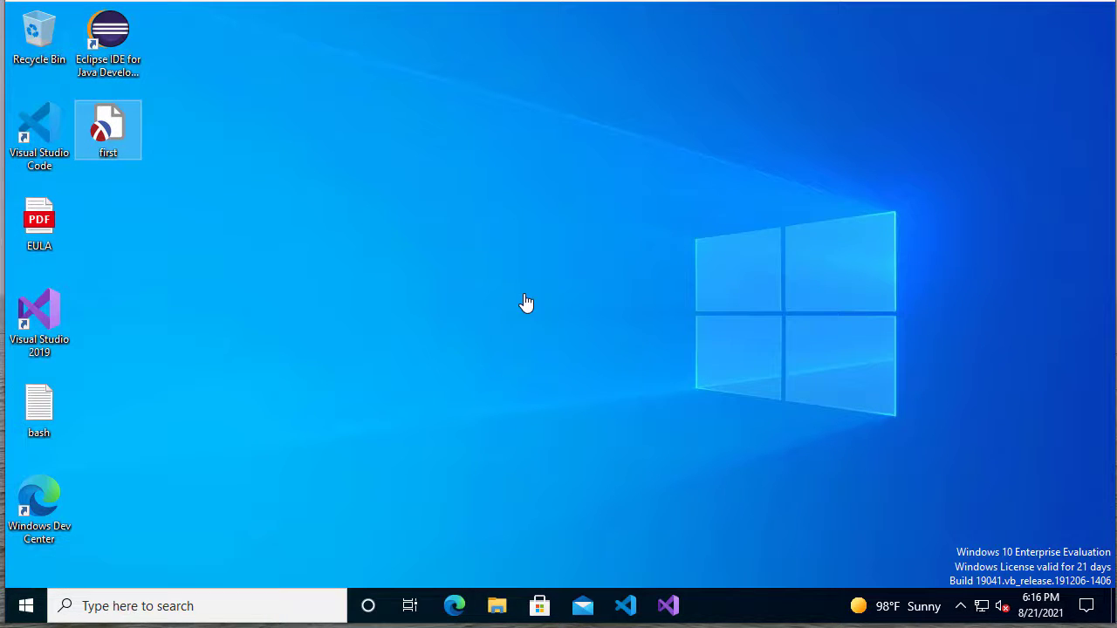
mouse_move(521, 326)
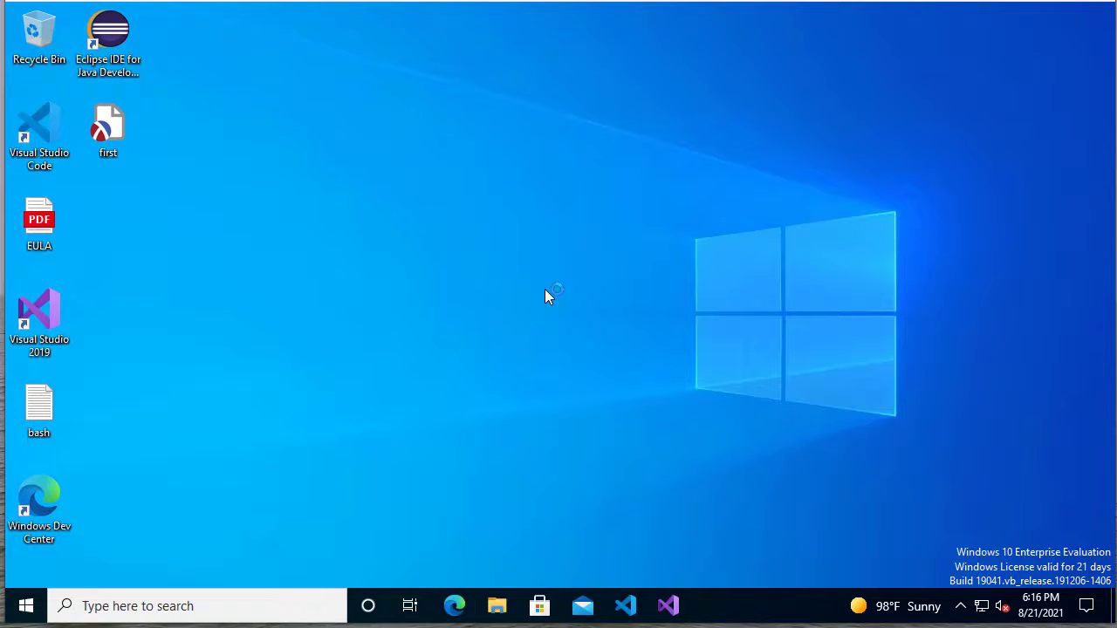
Step: Open the 64-bit Windows 8.2.4-1 stable download page on swi-prolog.org and tick 'I understand'
click(454, 606)
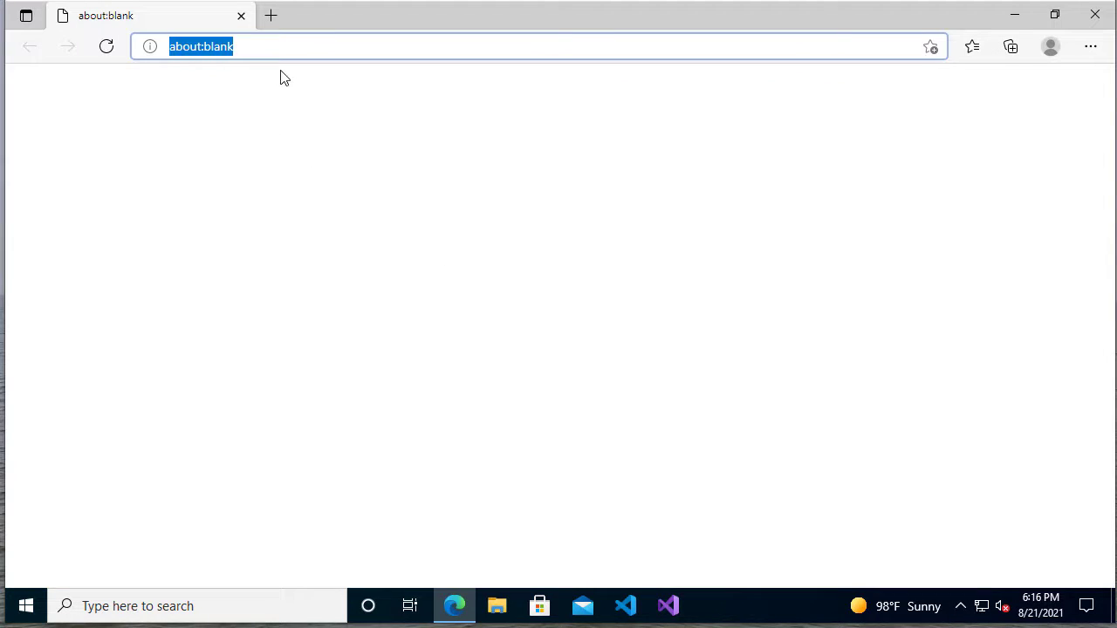
text(swi-prolog.org)
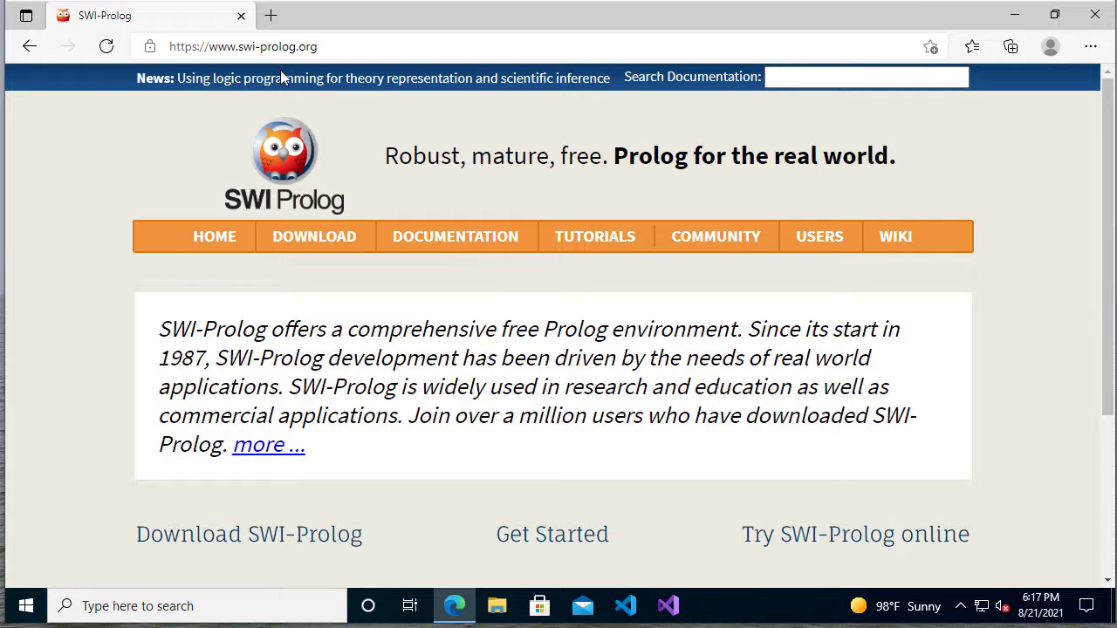
mouse_move(608, 299)
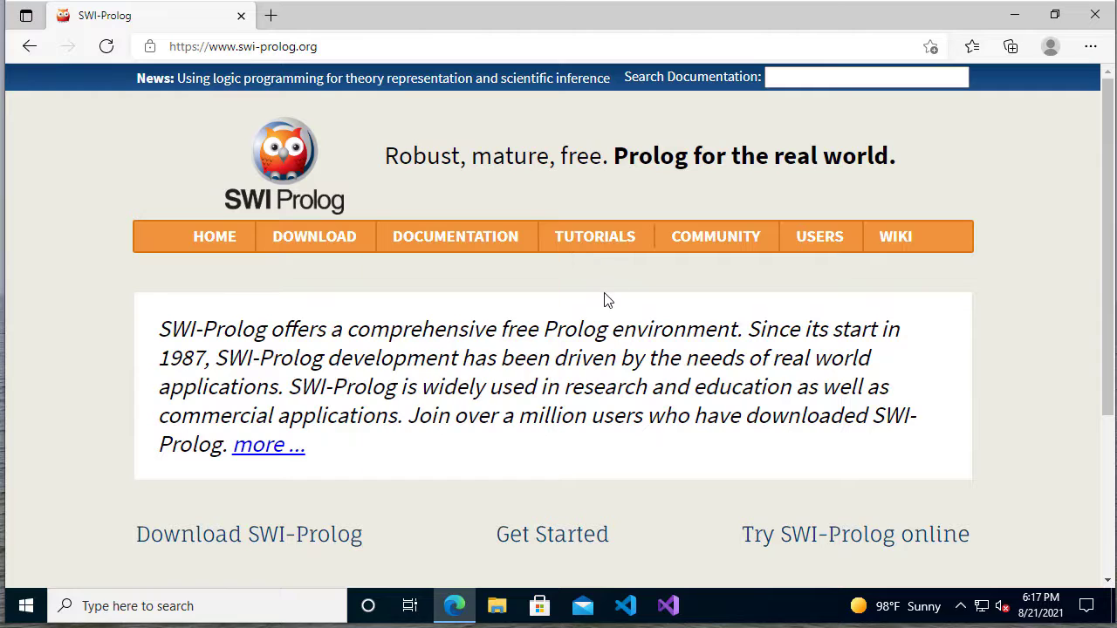
mouse_move(312, 259)
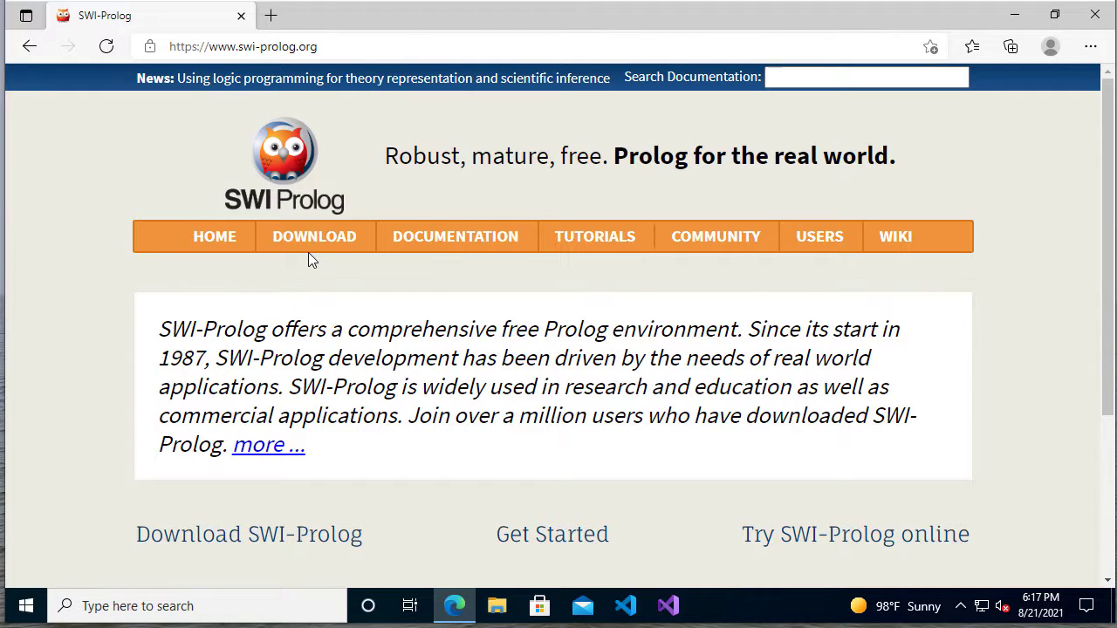
mouse_move(314, 236)
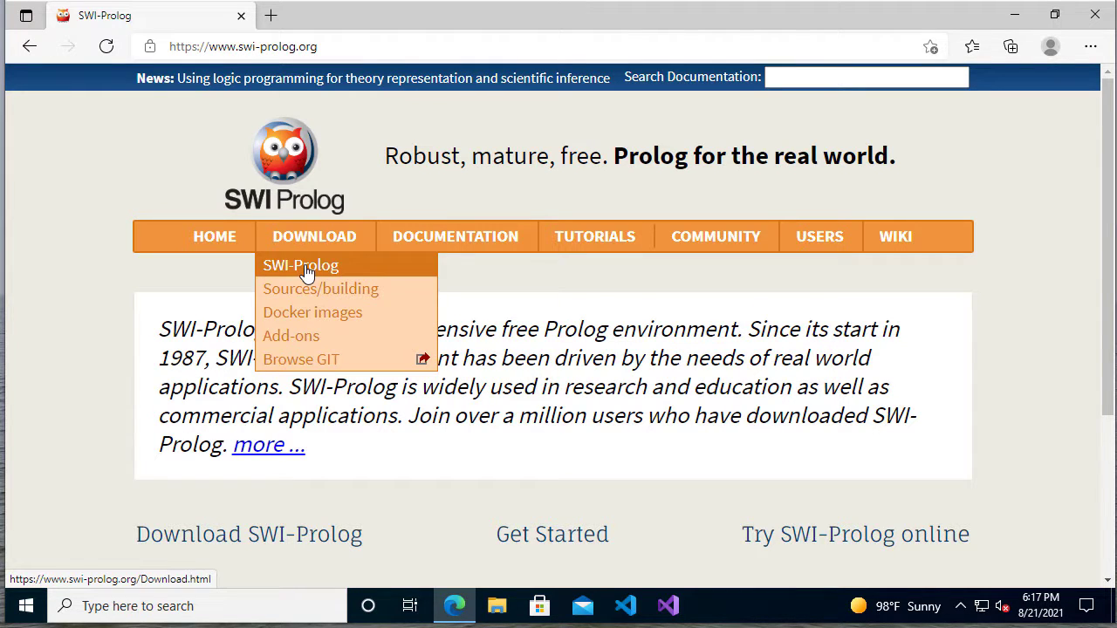
click(300, 265)
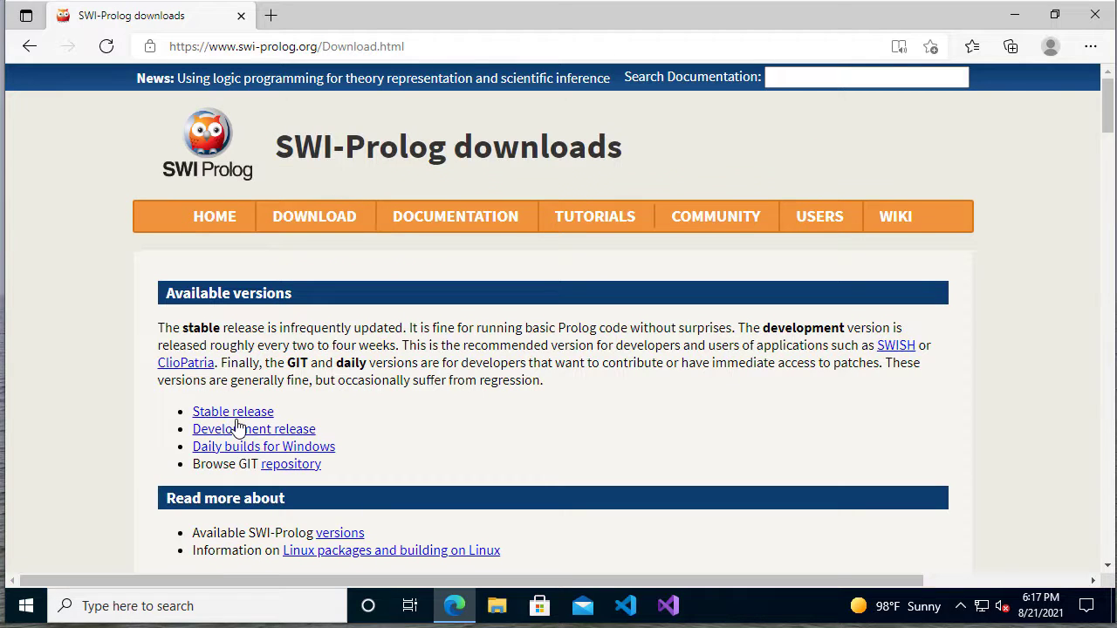
mouse_move(233, 411)
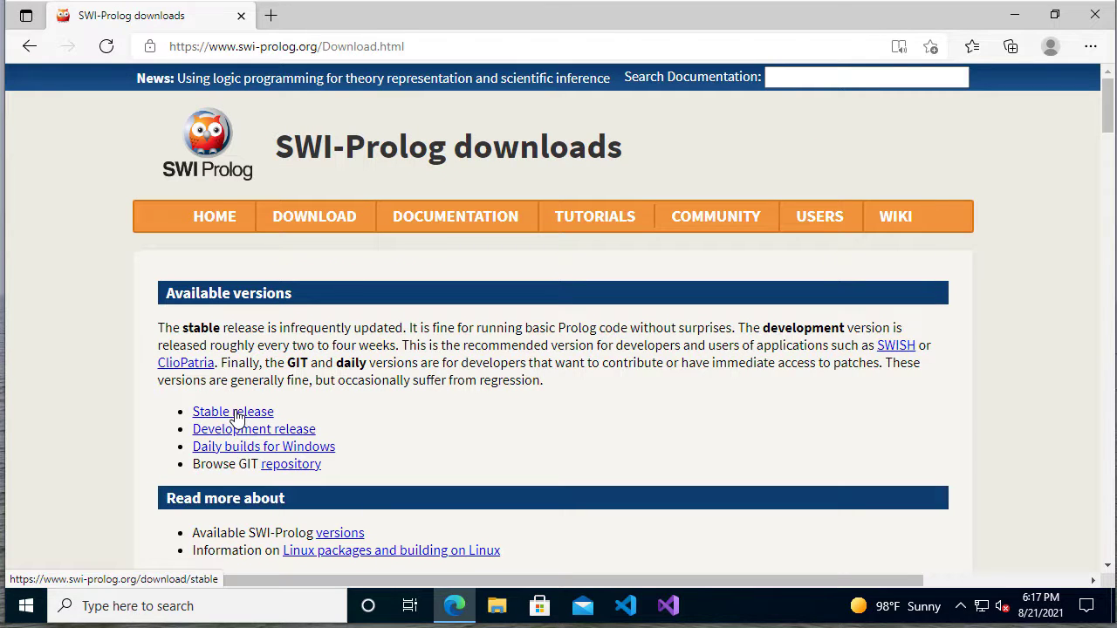
click(233, 411)
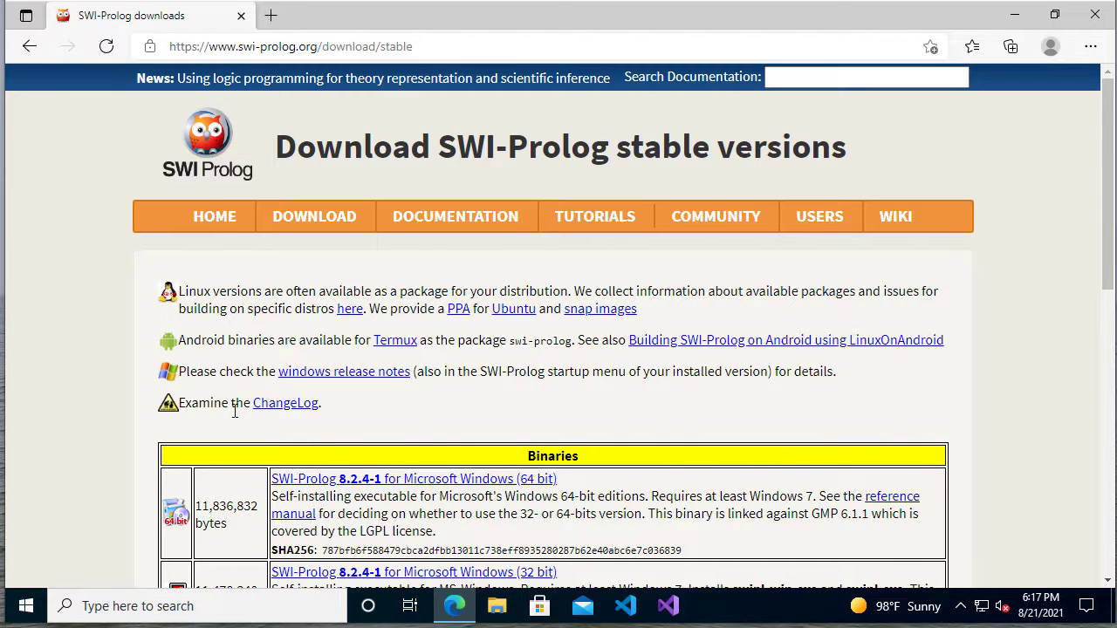
scroll(down, 3)
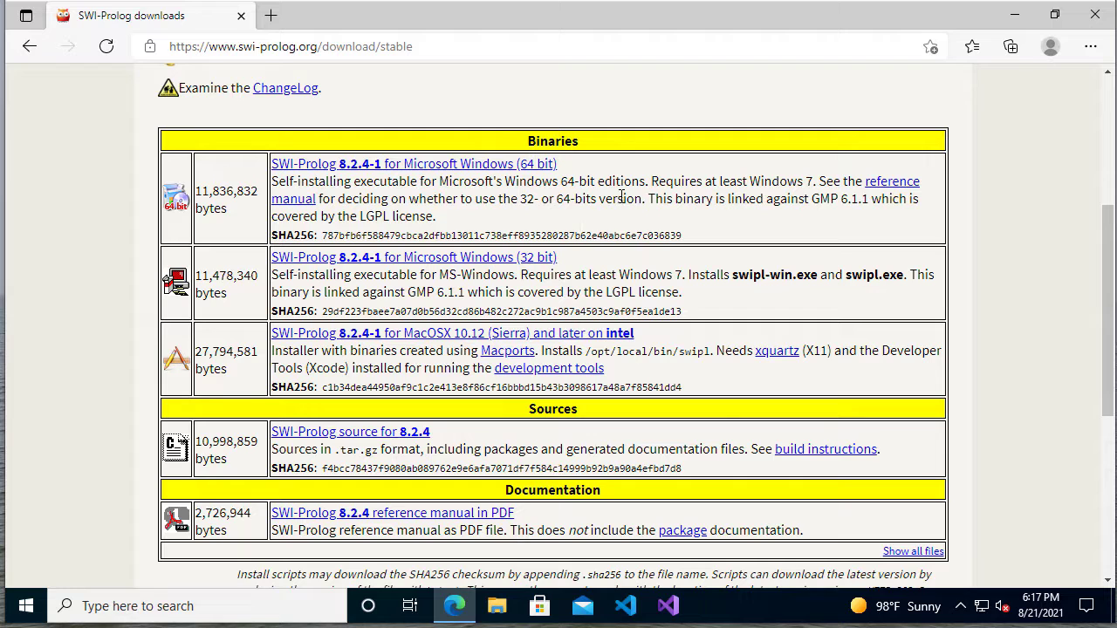
click(413, 163)
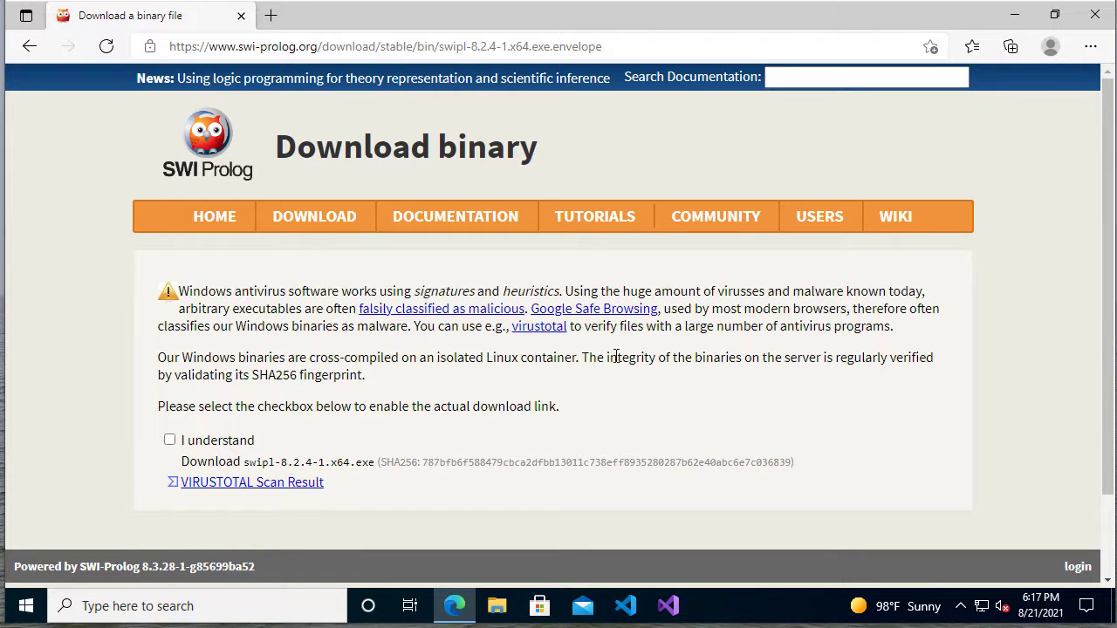
mouse_move(273, 335)
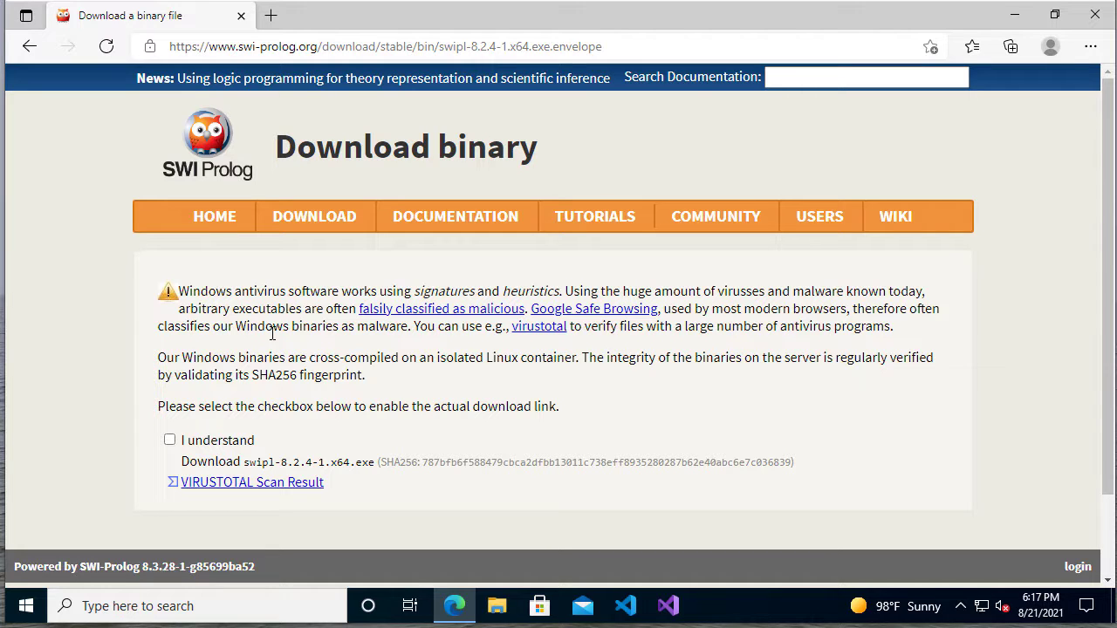
click(169, 440)
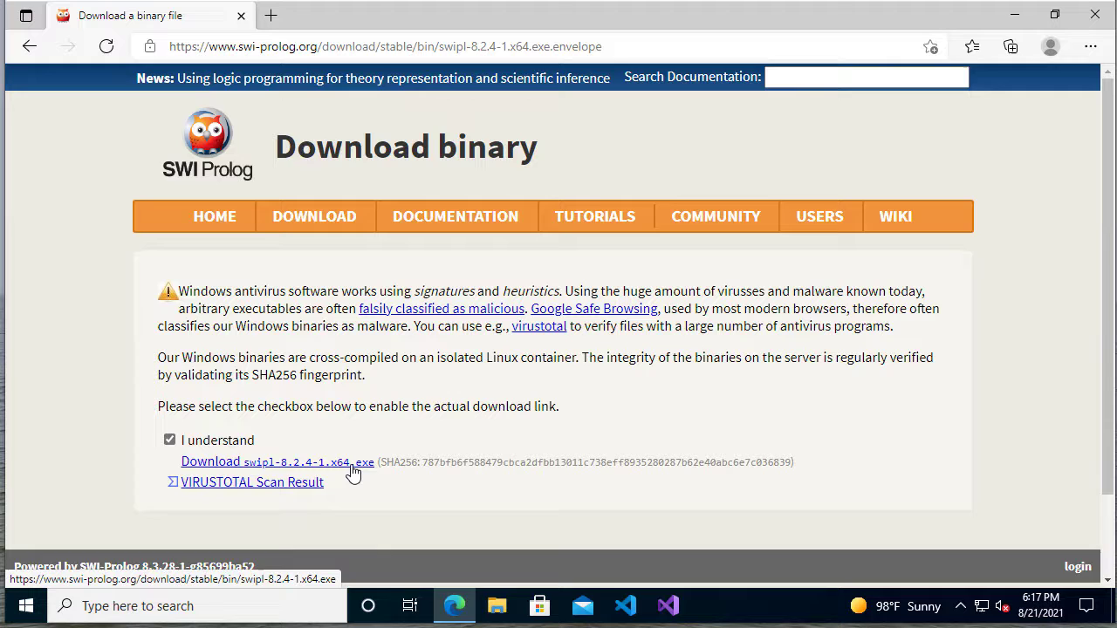
Step: Download the swipl-8.2.4-1.x64.exe installer
click(210, 462)
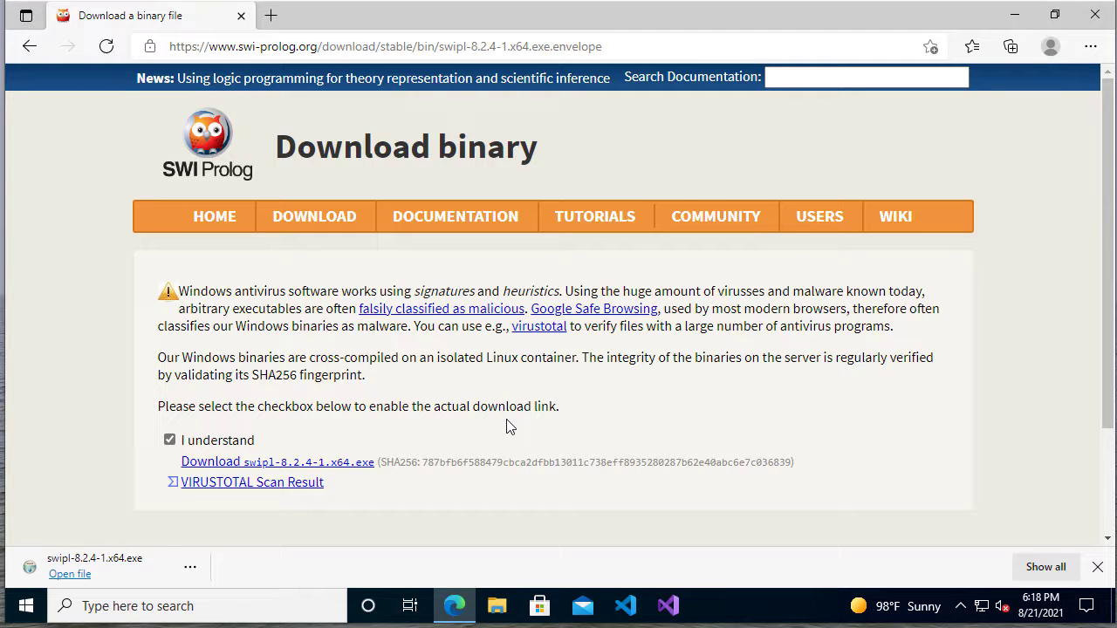
Step: Run the swipl-8.2.4-1 setup, accepting the licence, adding a desktop icon and installing default components
click(70, 573)
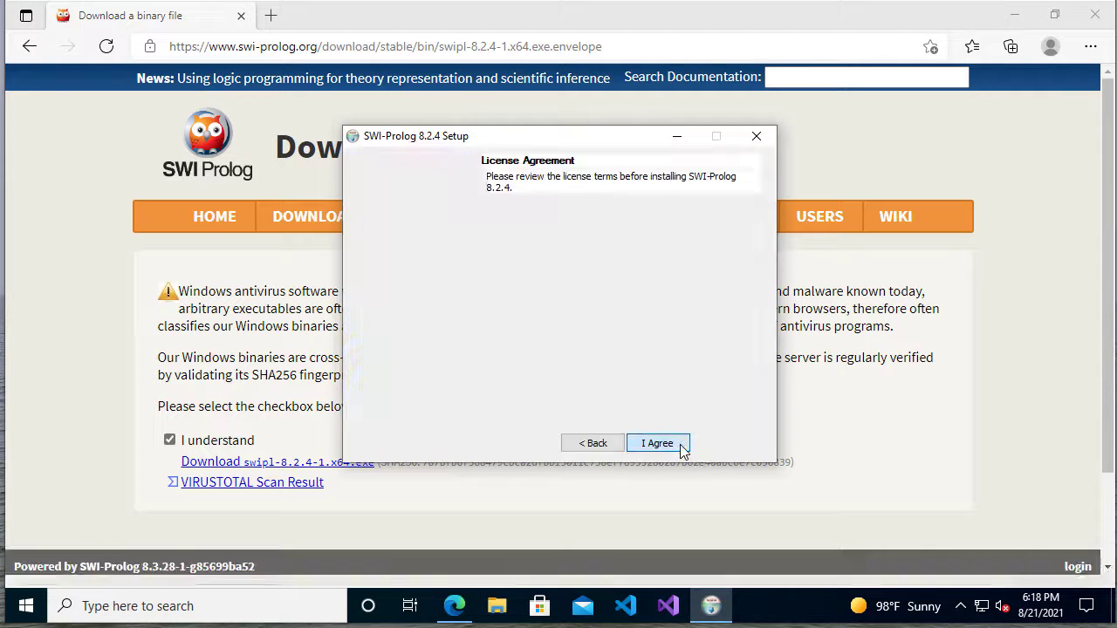
click(657, 442)
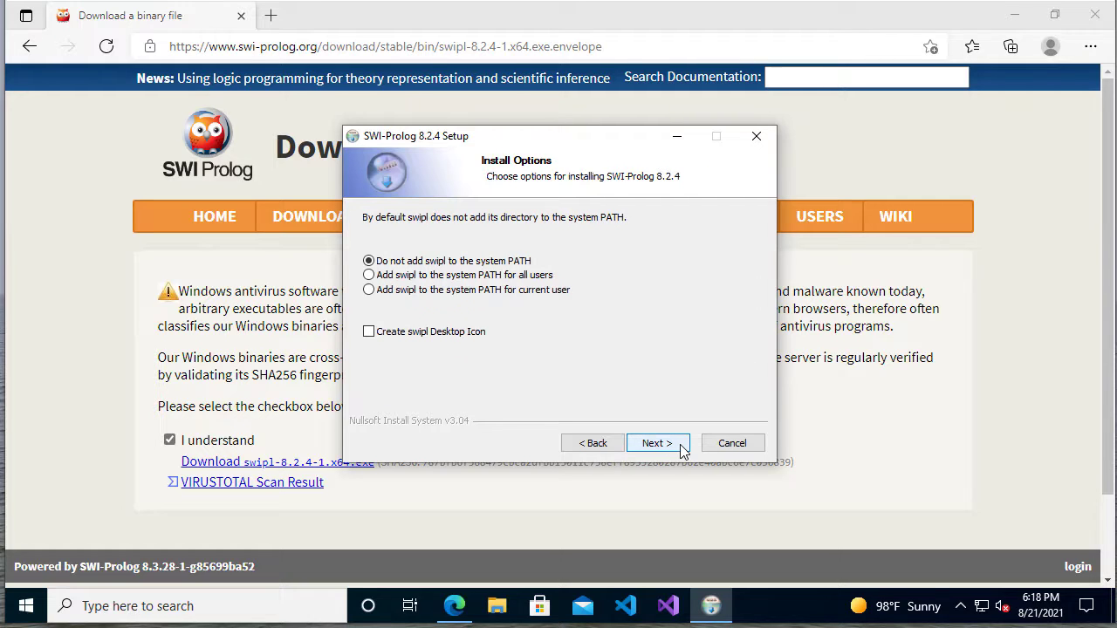
mouse_move(532, 355)
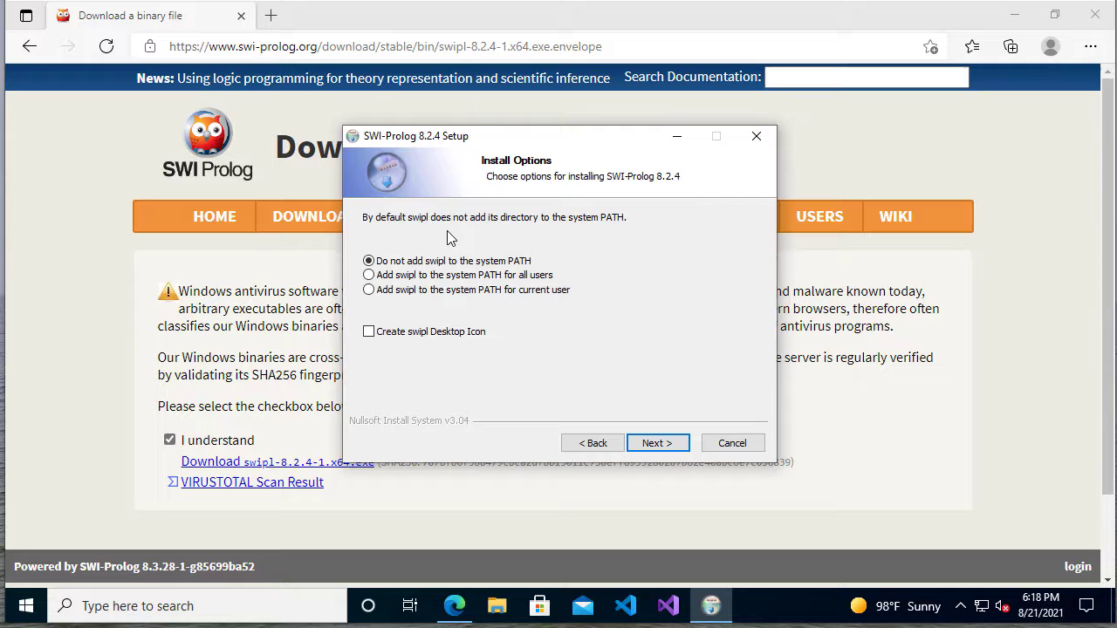
mouse_move(637, 352)
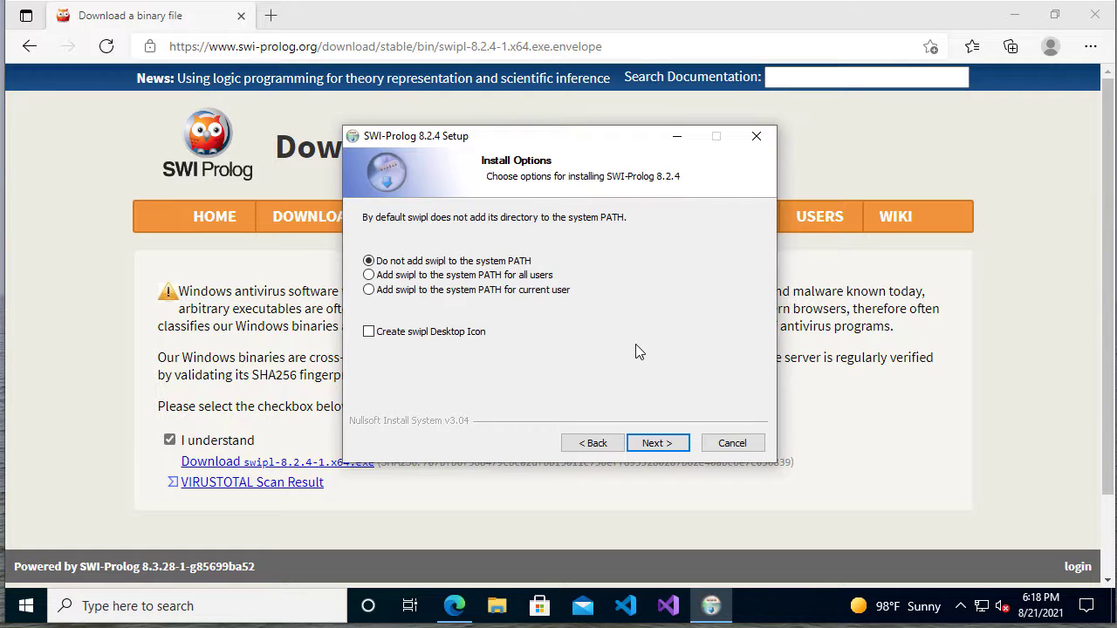
mouse_move(637, 351)
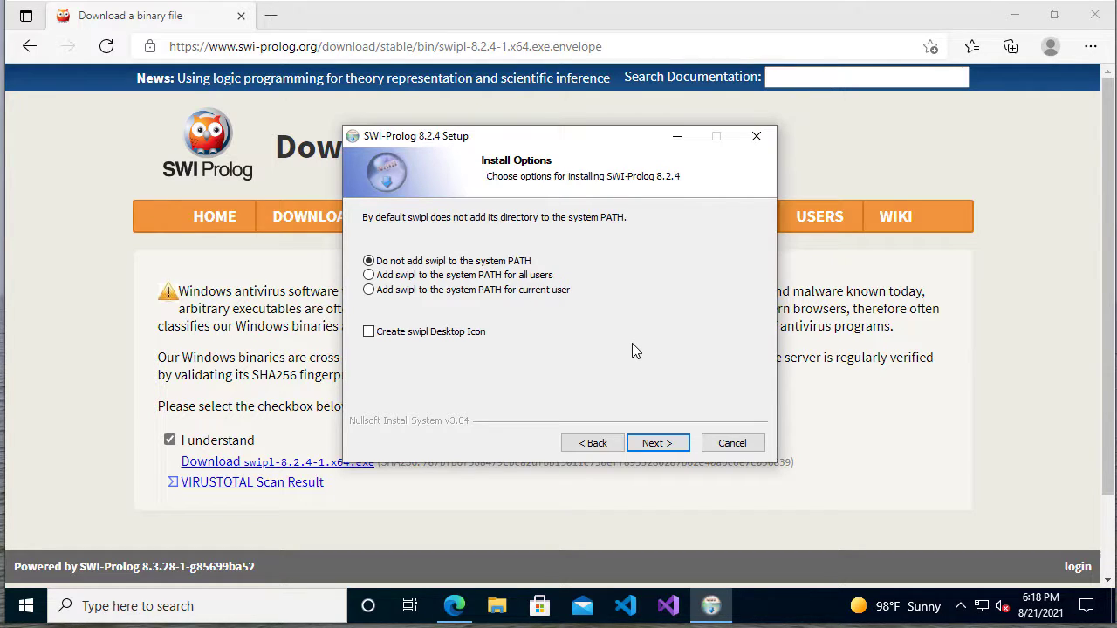
click(368, 332)
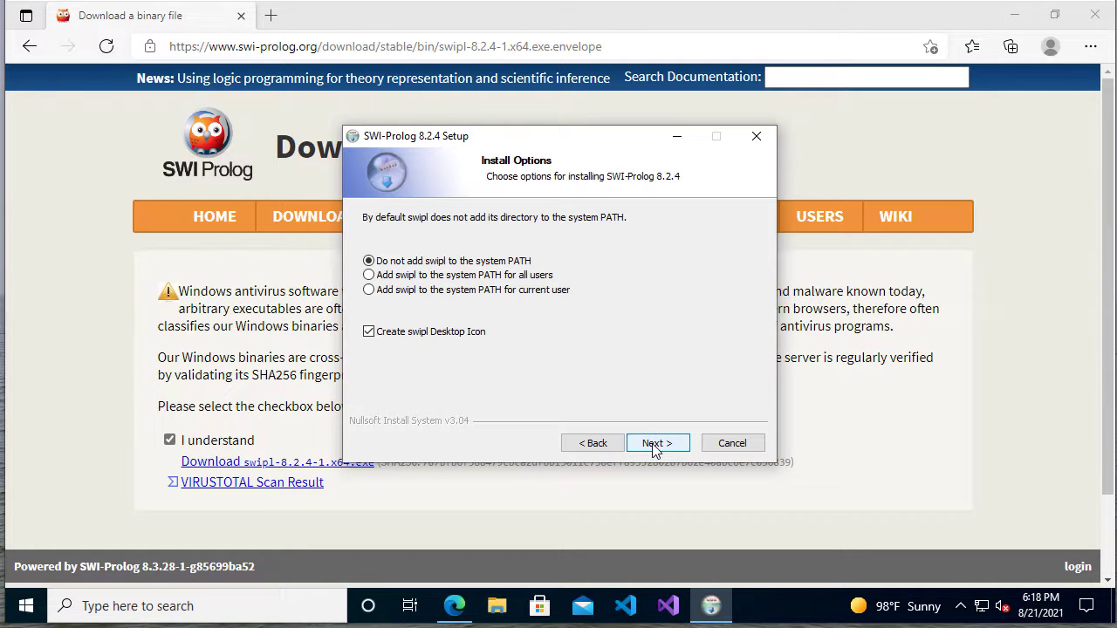
click(657, 443)
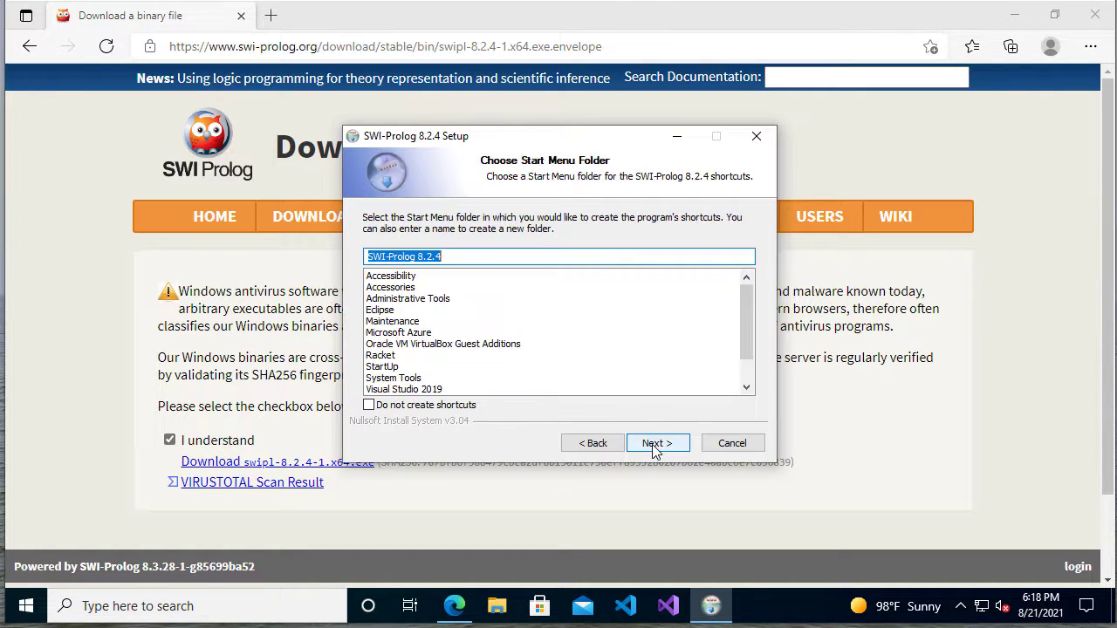
click(657, 443)
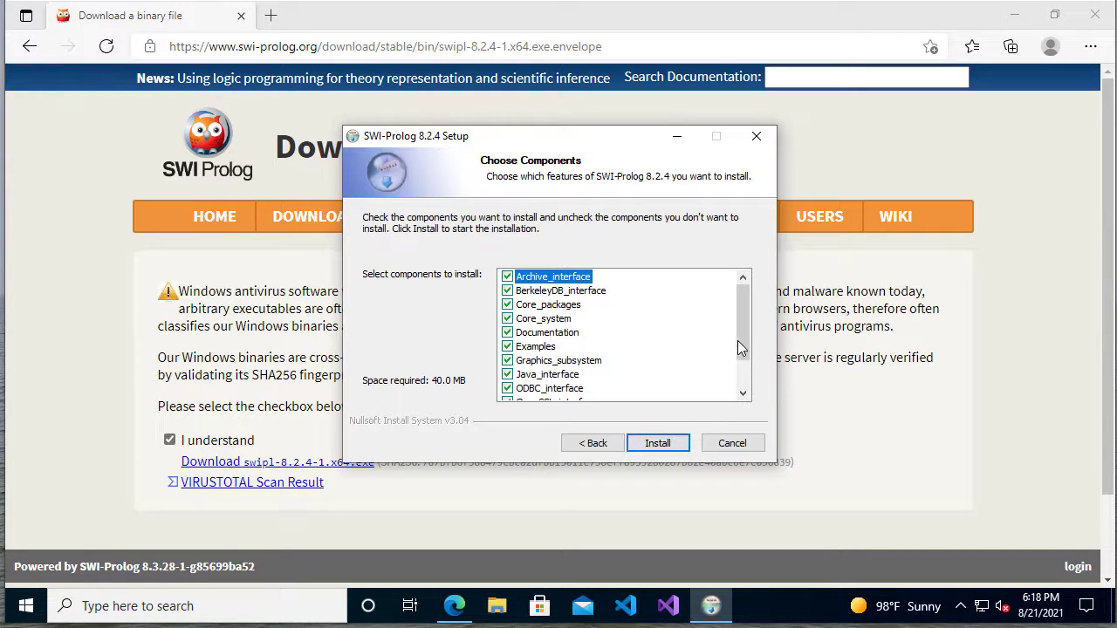
scroll(down, 3)
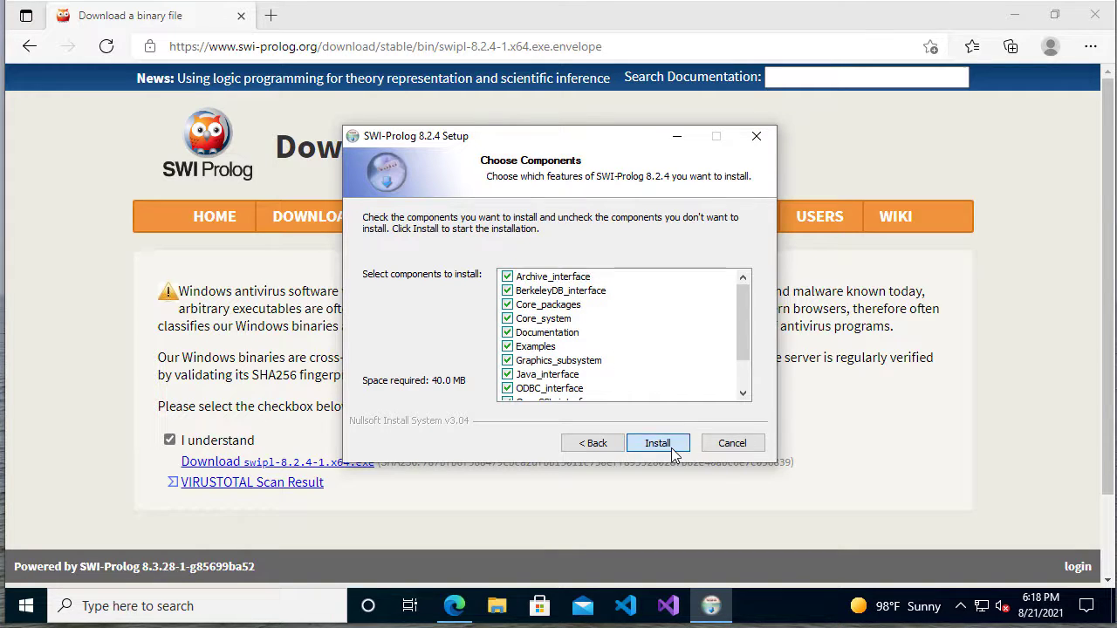
click(658, 442)
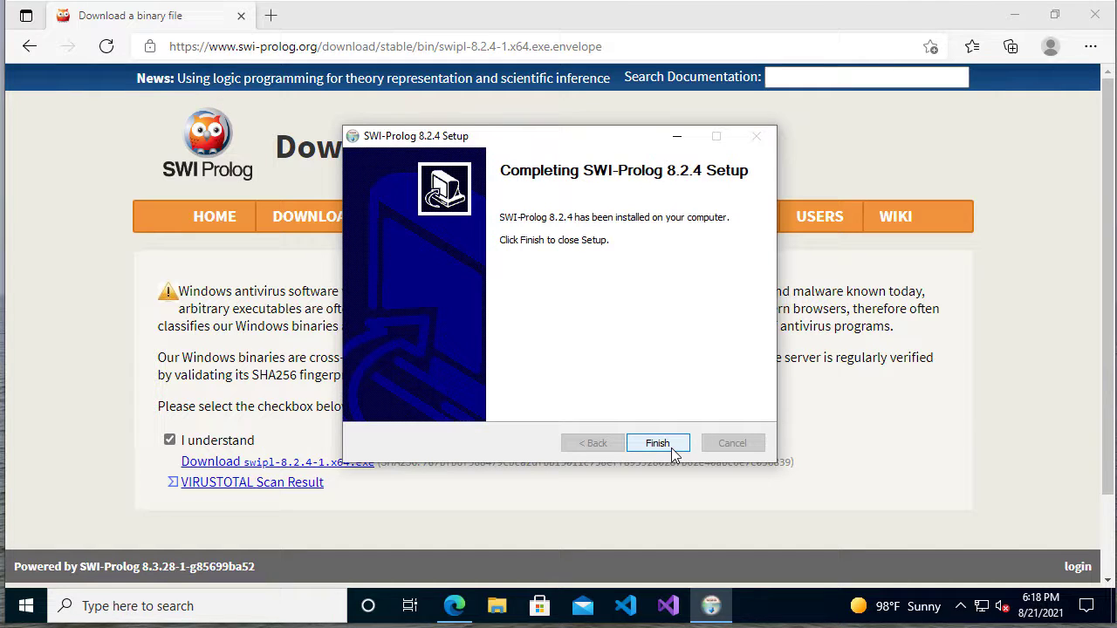
click(657, 442)
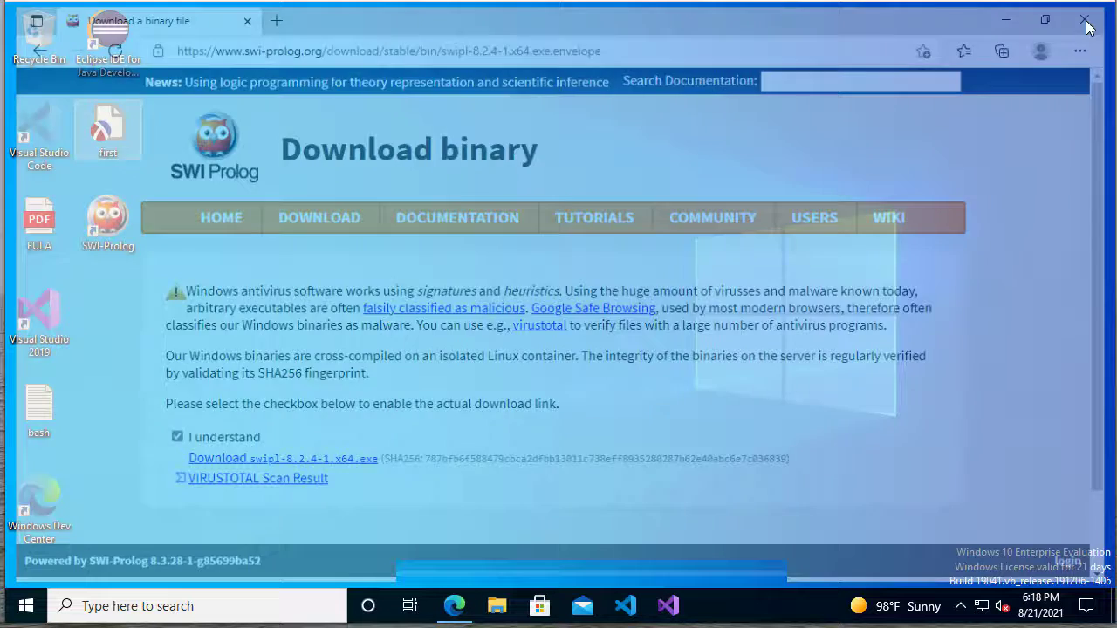
Step: Close the browser and expand the SWI-Prolog 8.2.4 folder in the Start menu app list
click(1086, 19)
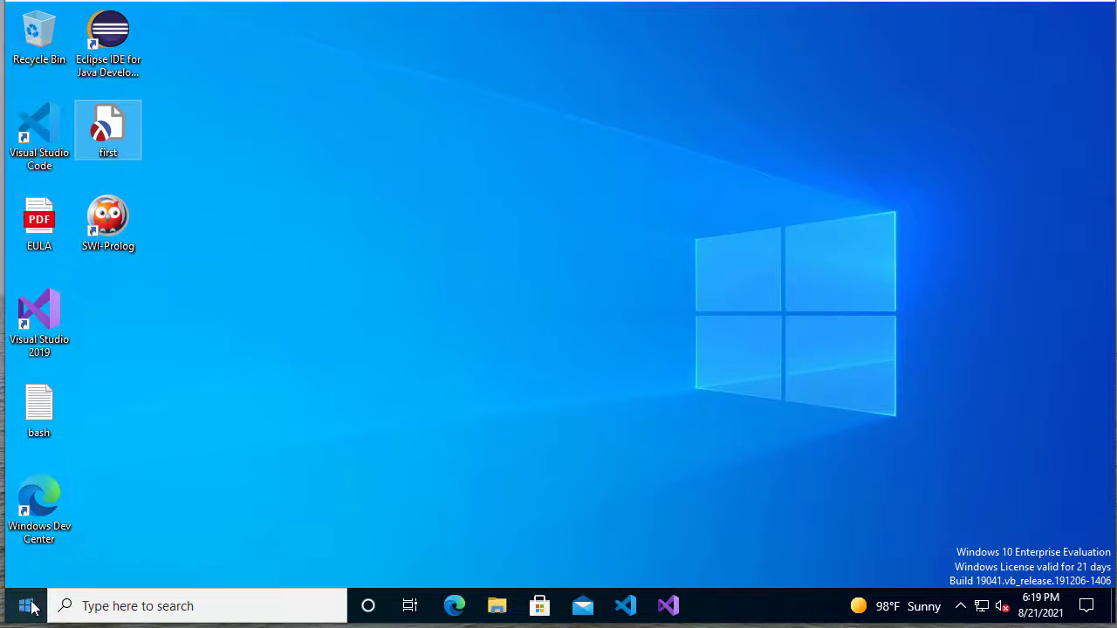
click(13, 606)
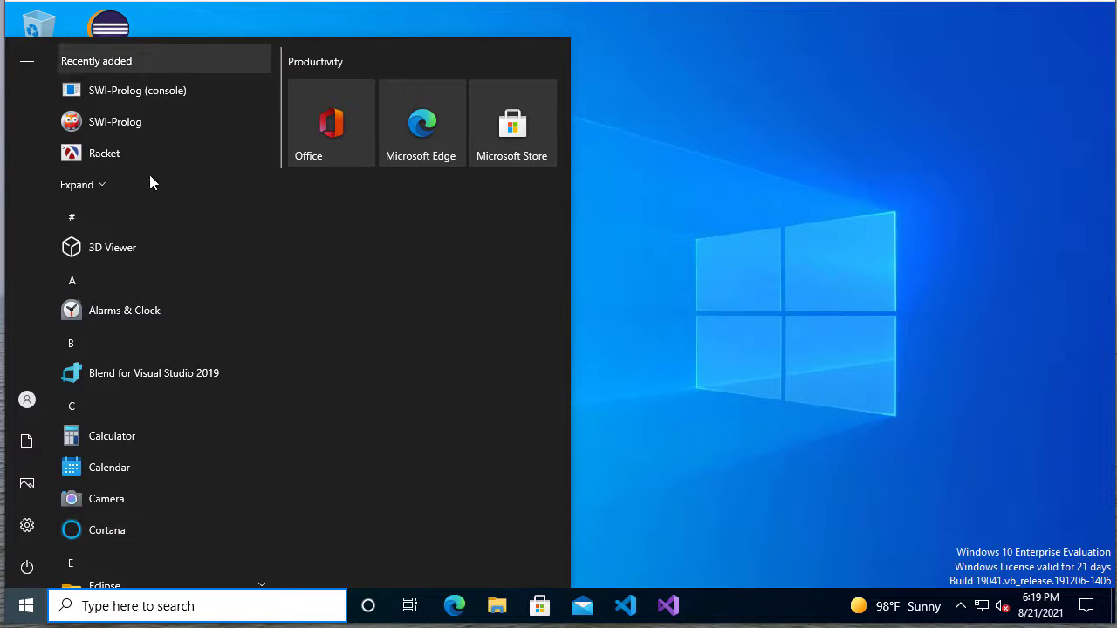
scroll(down, 3)
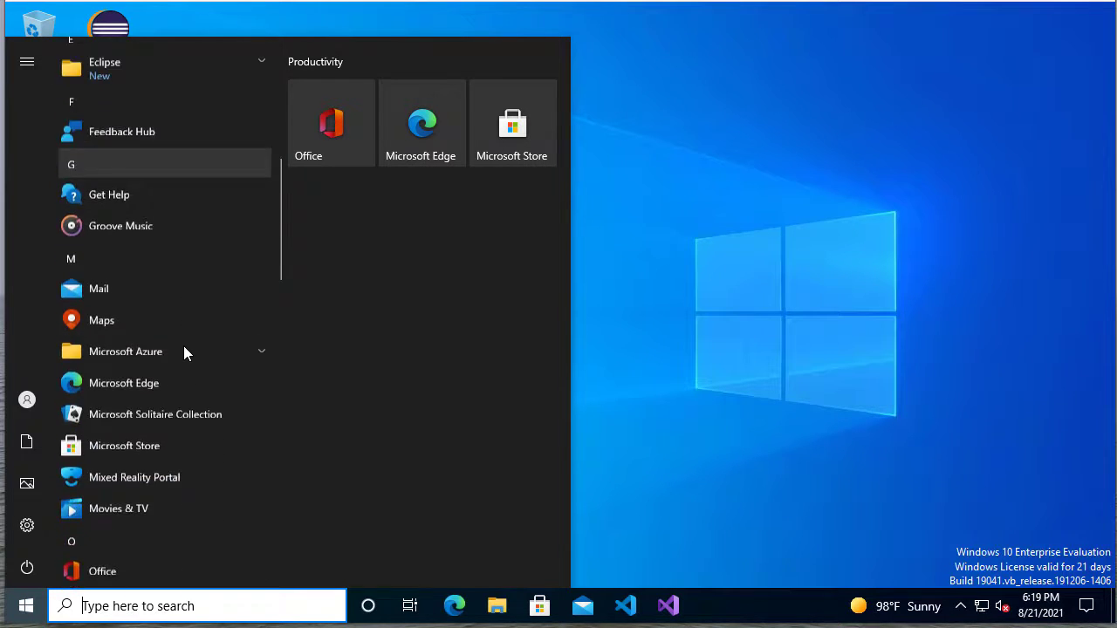
scroll(down, 3)
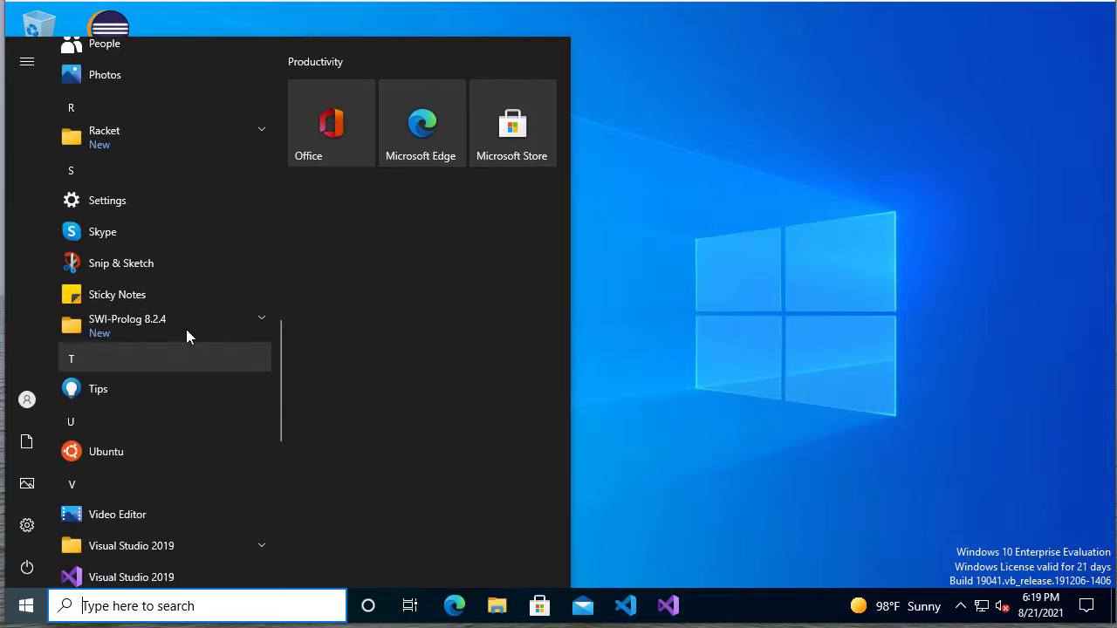
click(127, 326)
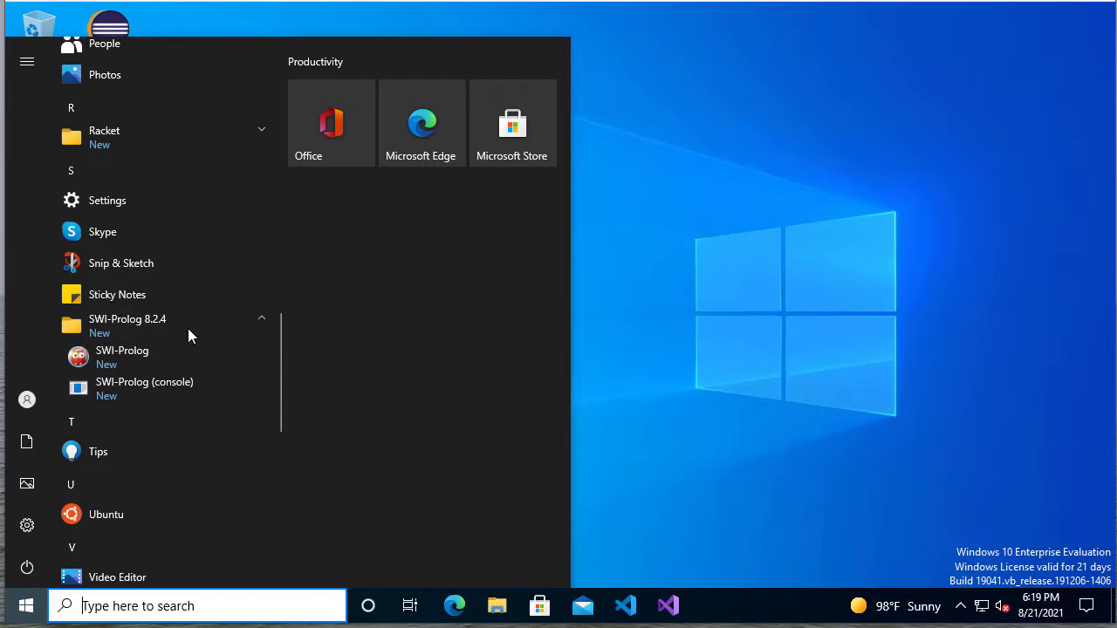
mouse_move(122, 357)
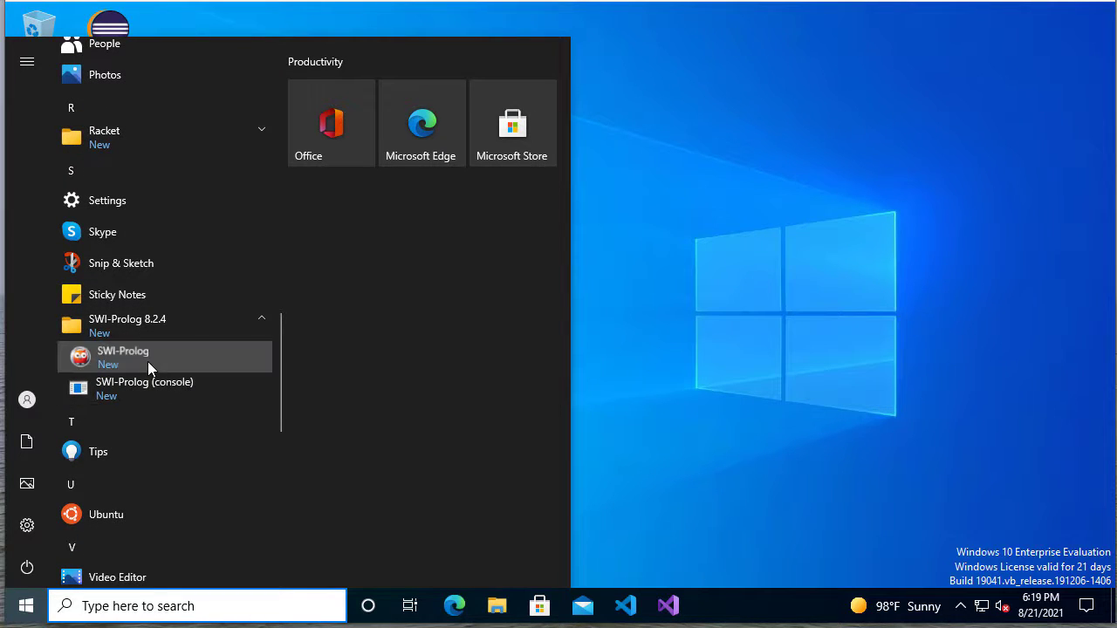
Step: Launch the windowed SWI-Prolog (swipl-win) environment from the Start menu
click(122, 357)
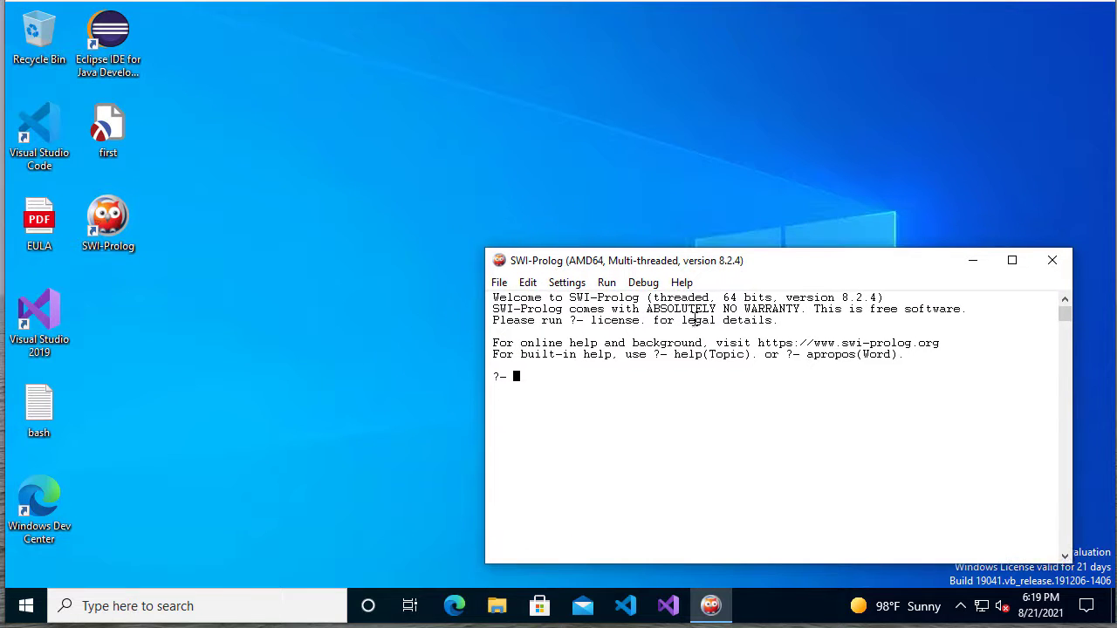
mouse_move(607, 417)
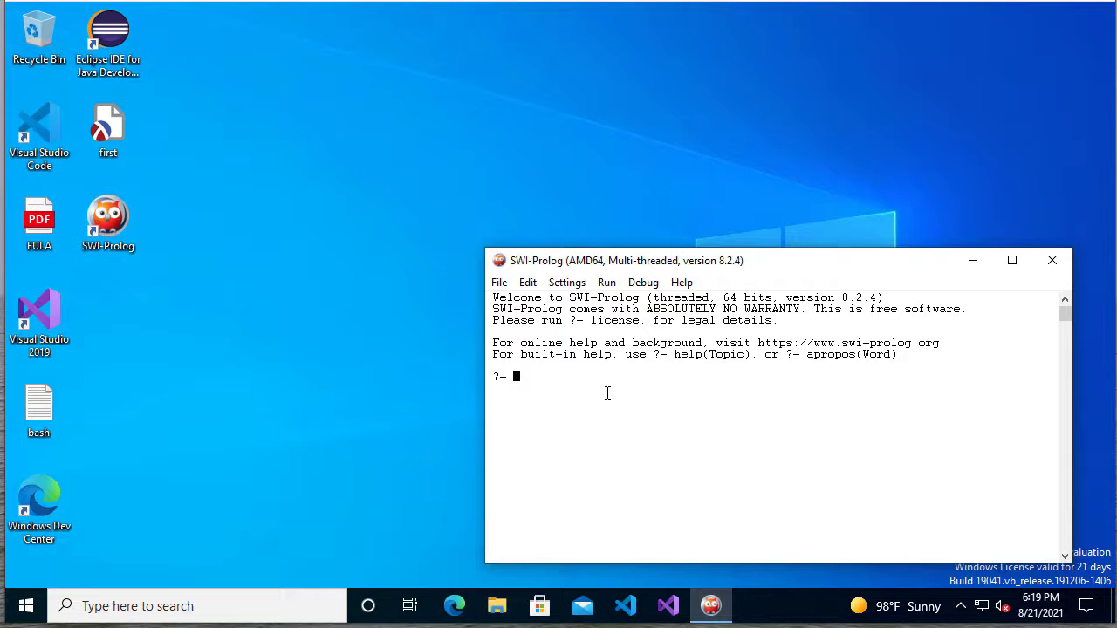
mouse_move(591, 404)
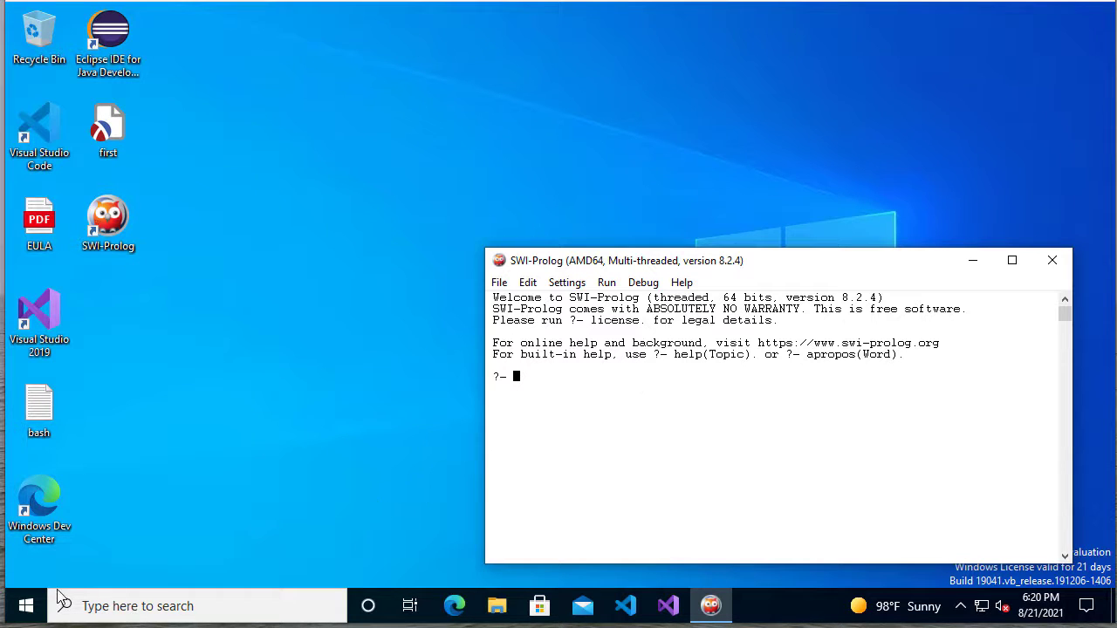
Step: Search for 'notepad' from the taskbar and open a blank Notepad document
click(25, 605)
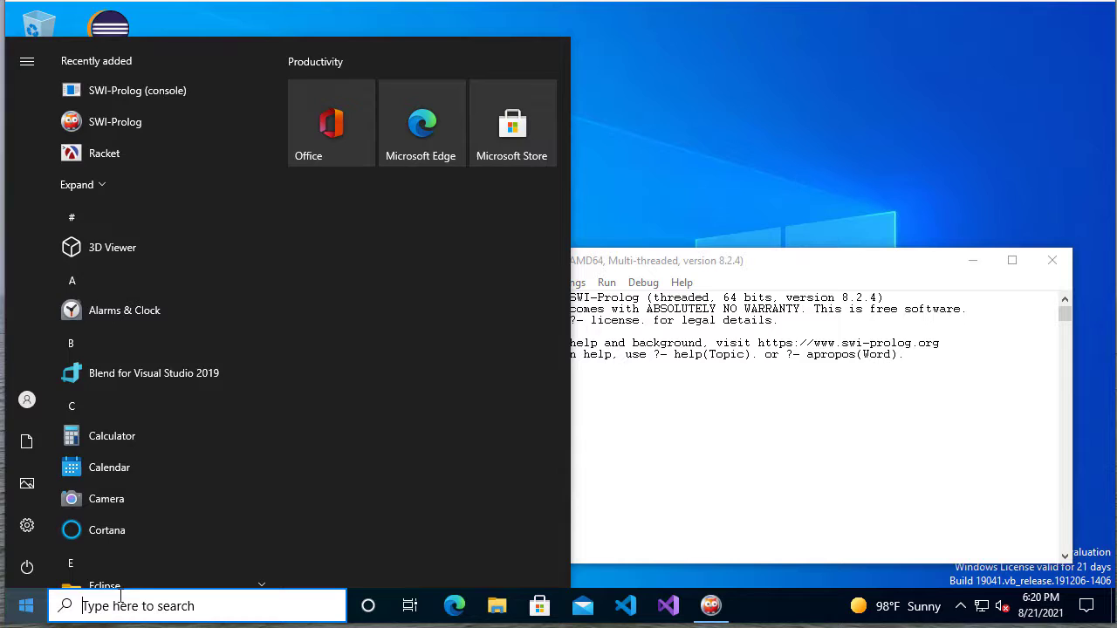
text(notepad)
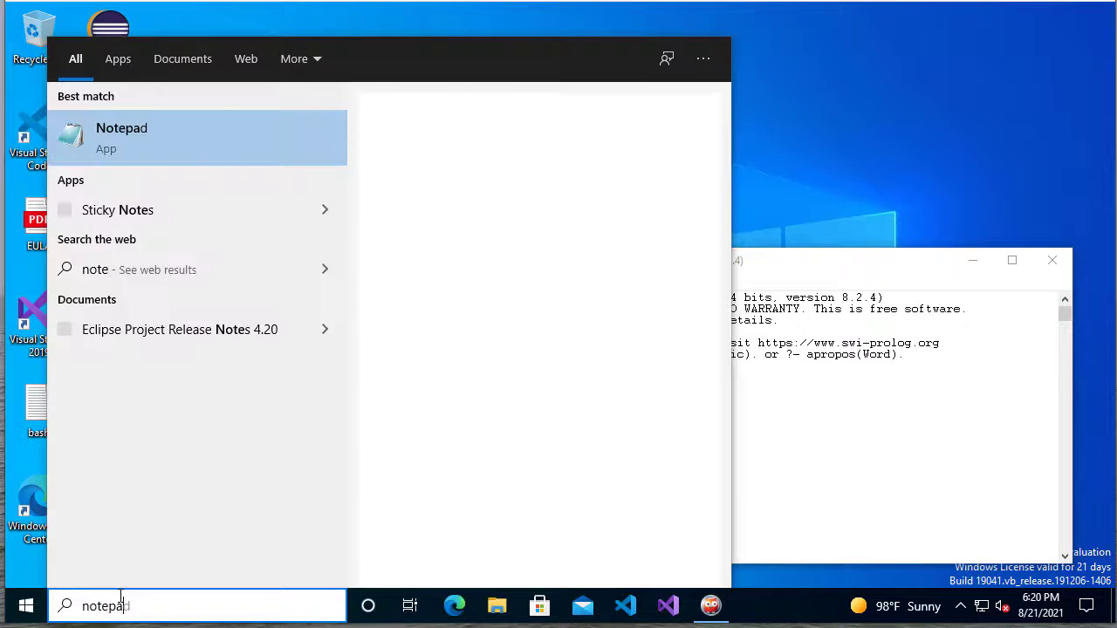
click(121, 137)
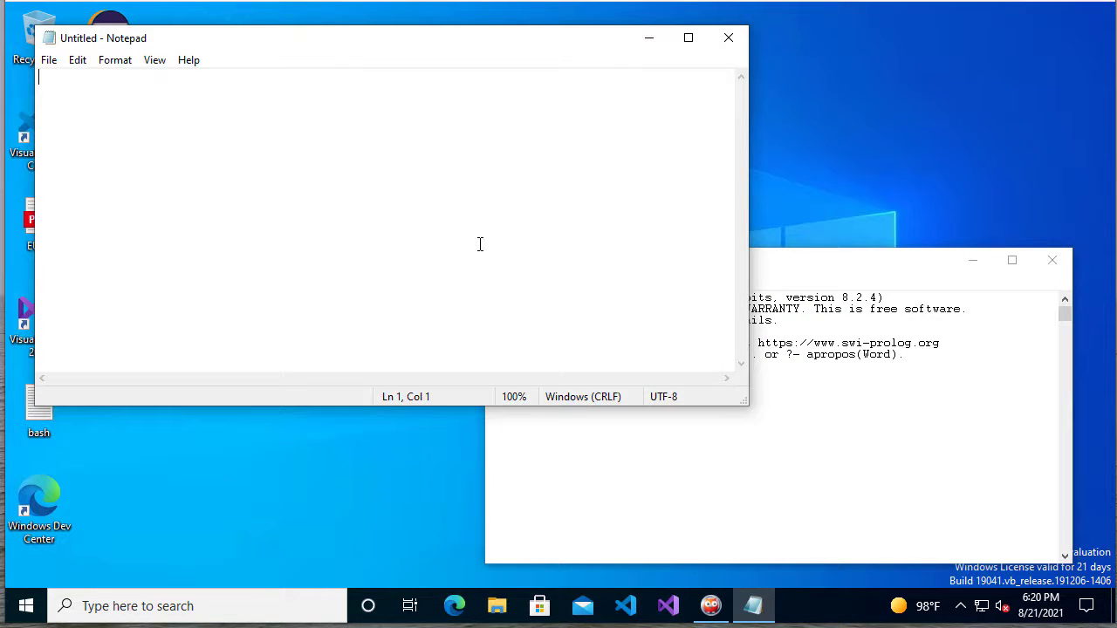
Step: Type language(prolog)., language(scheme). and language(java). on separate lines
text(language)
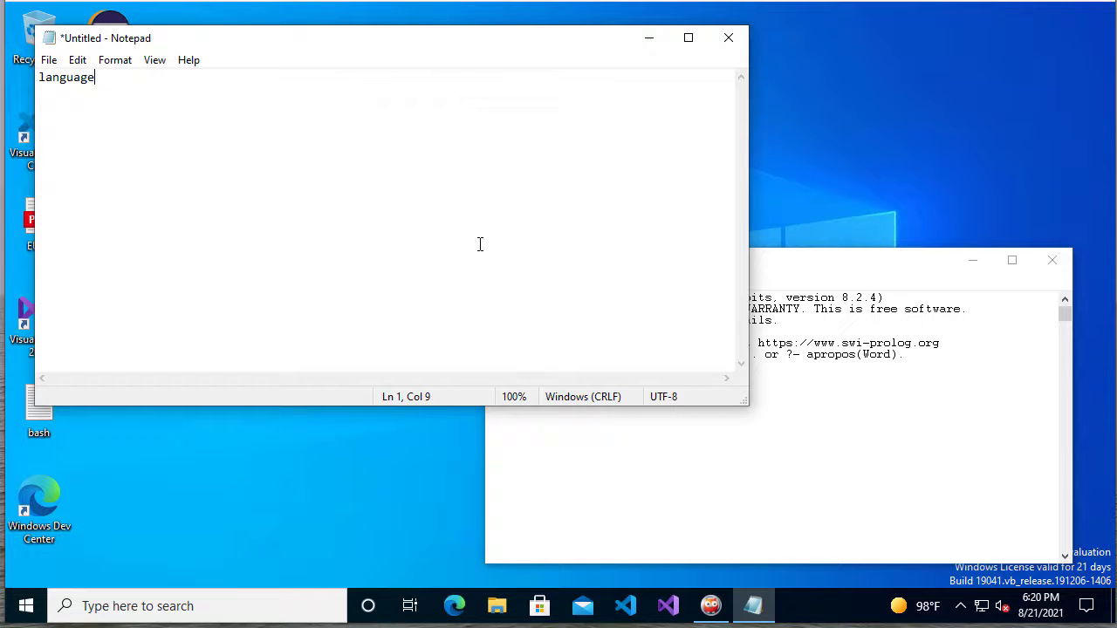
text((prolog).)
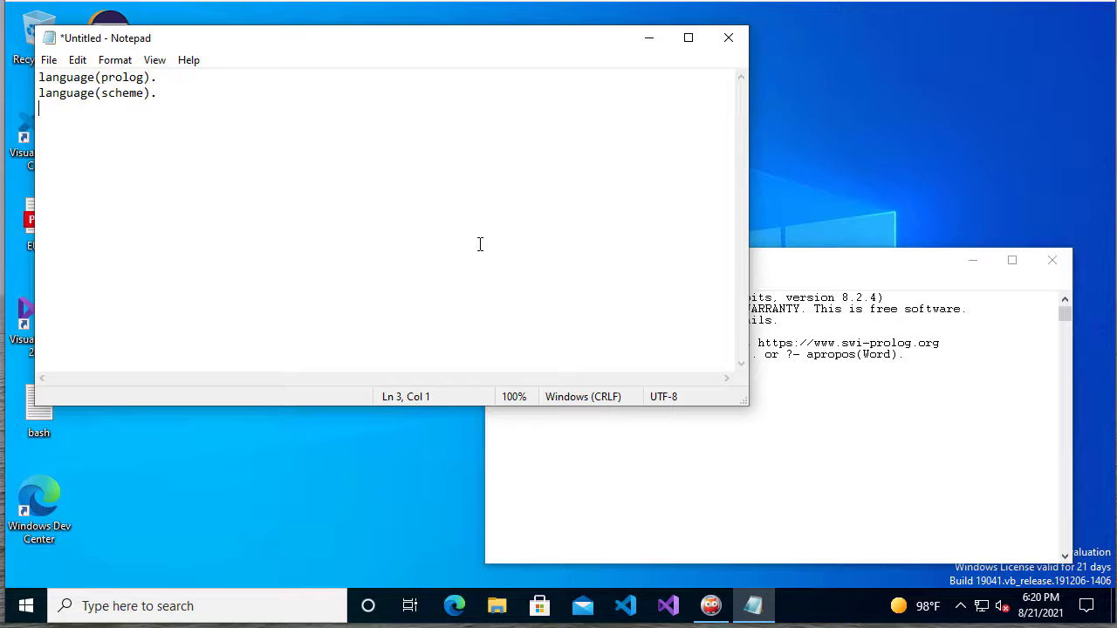
text(language(java).)
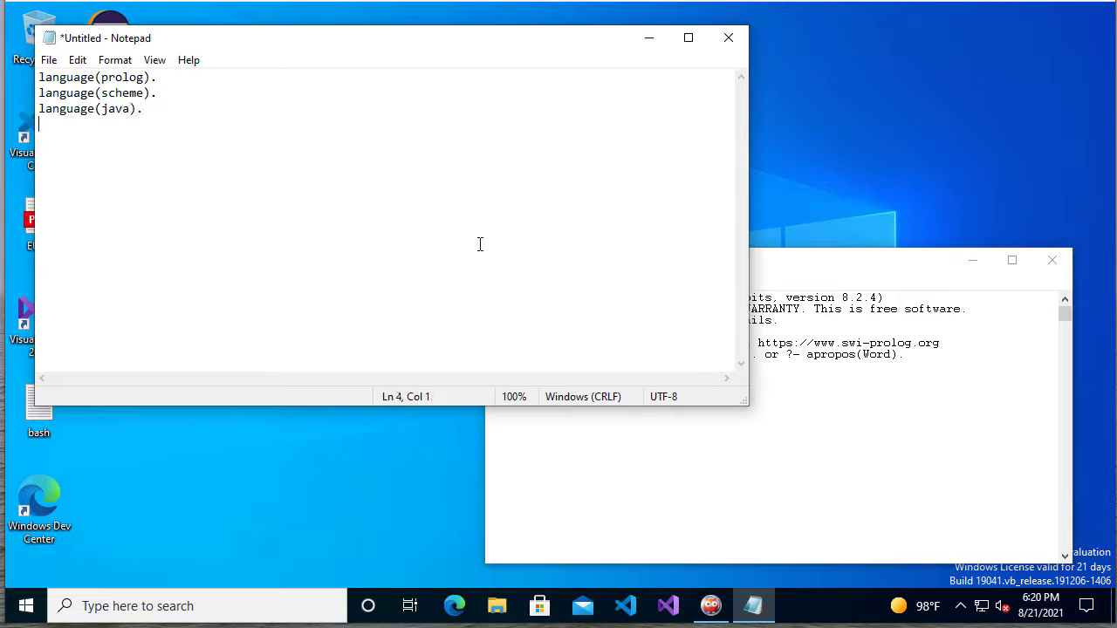
key(enter)
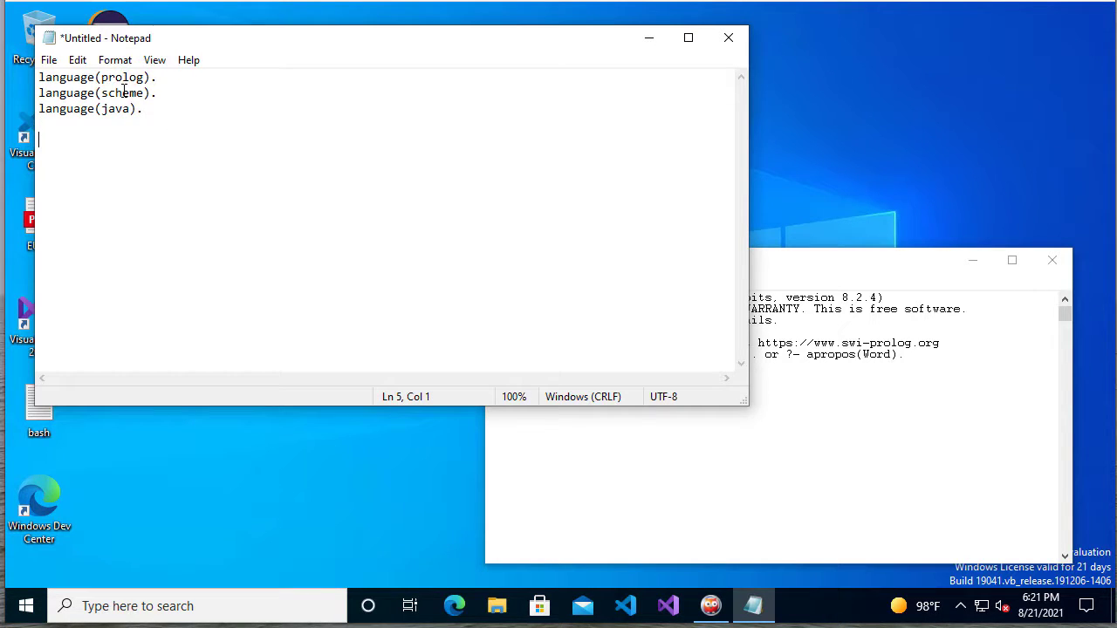
click(49, 59)
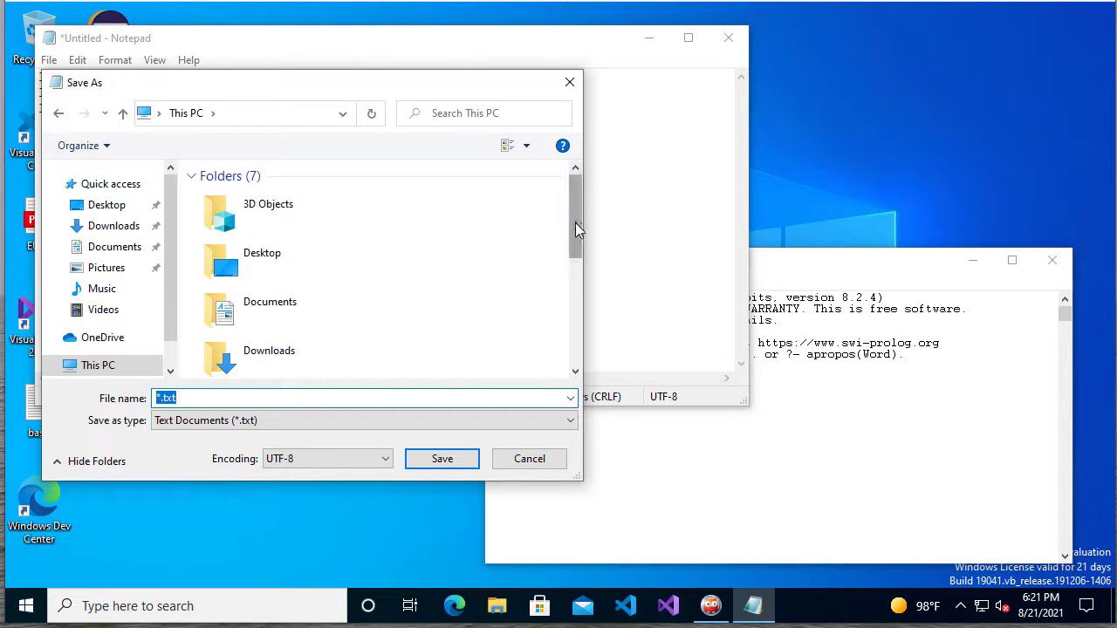
Step: Create a prolog folder on C: and save the document there as switest.pl
scroll(down, 3)
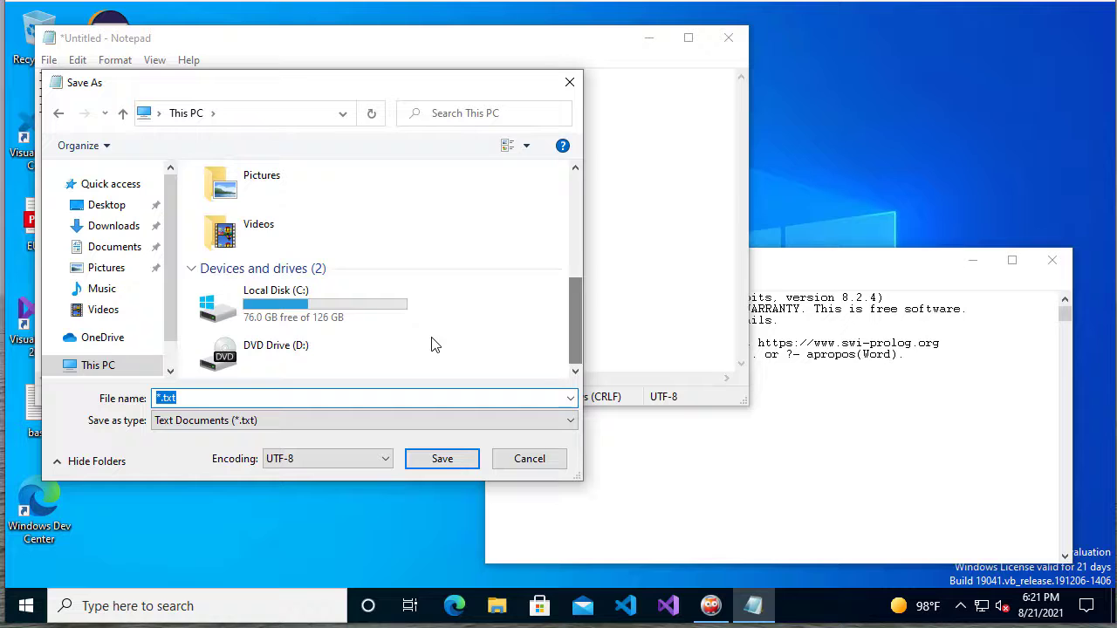
double_click(276, 303)
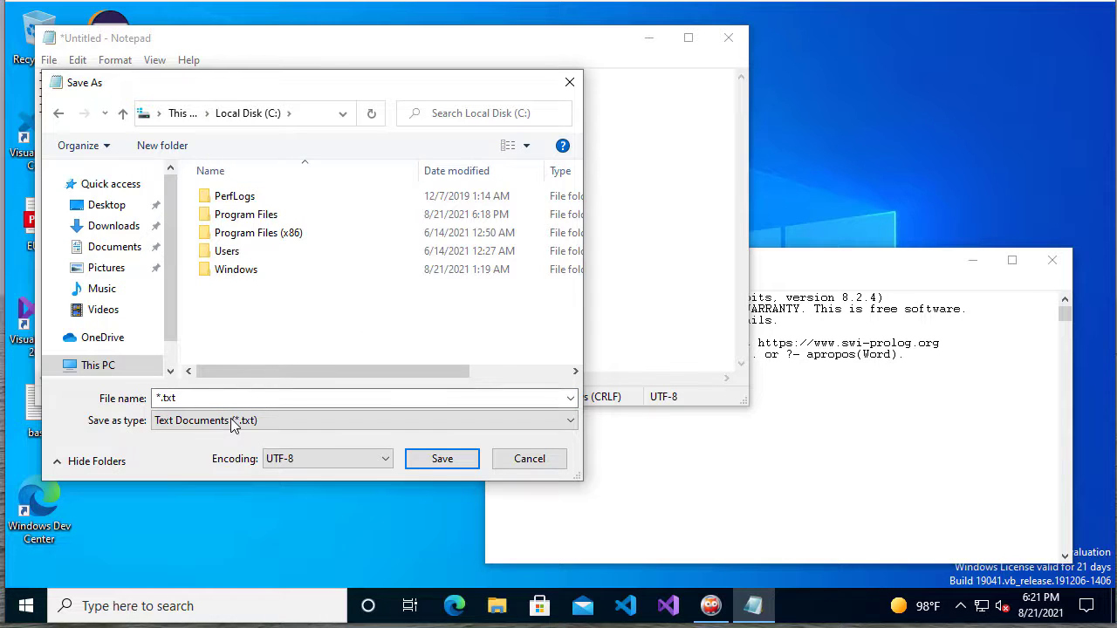
click(358, 398)
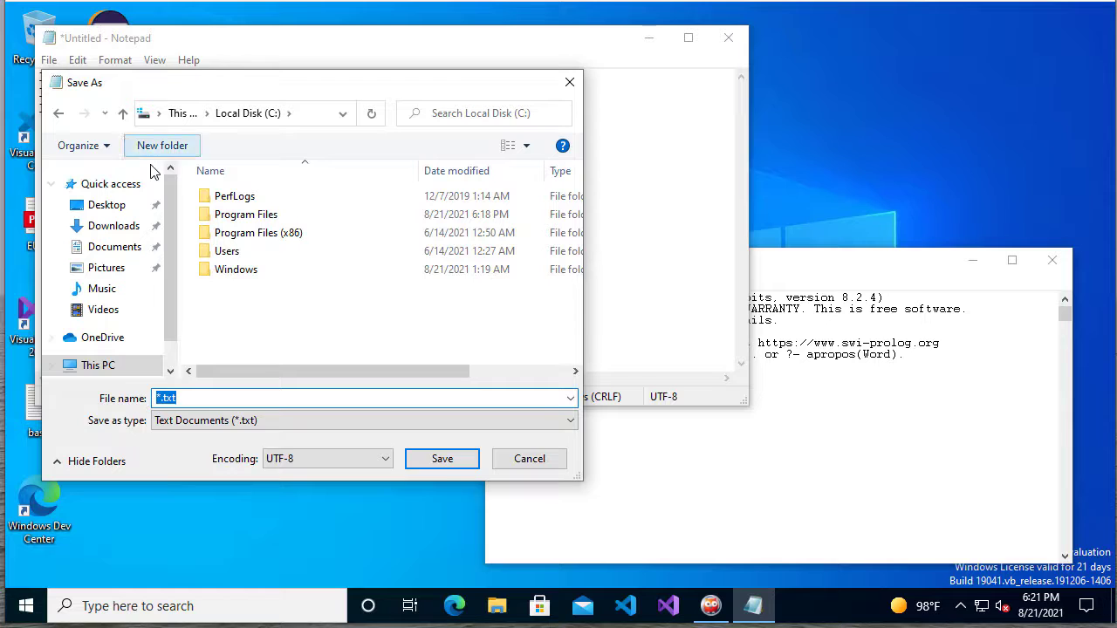
click(162, 145)
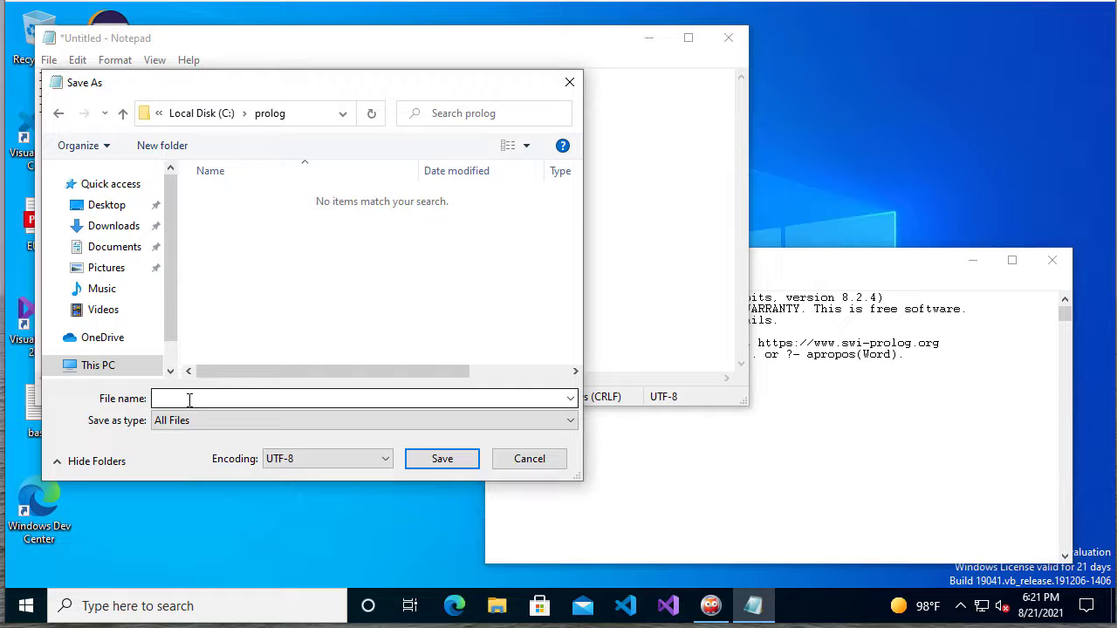
text(switest)
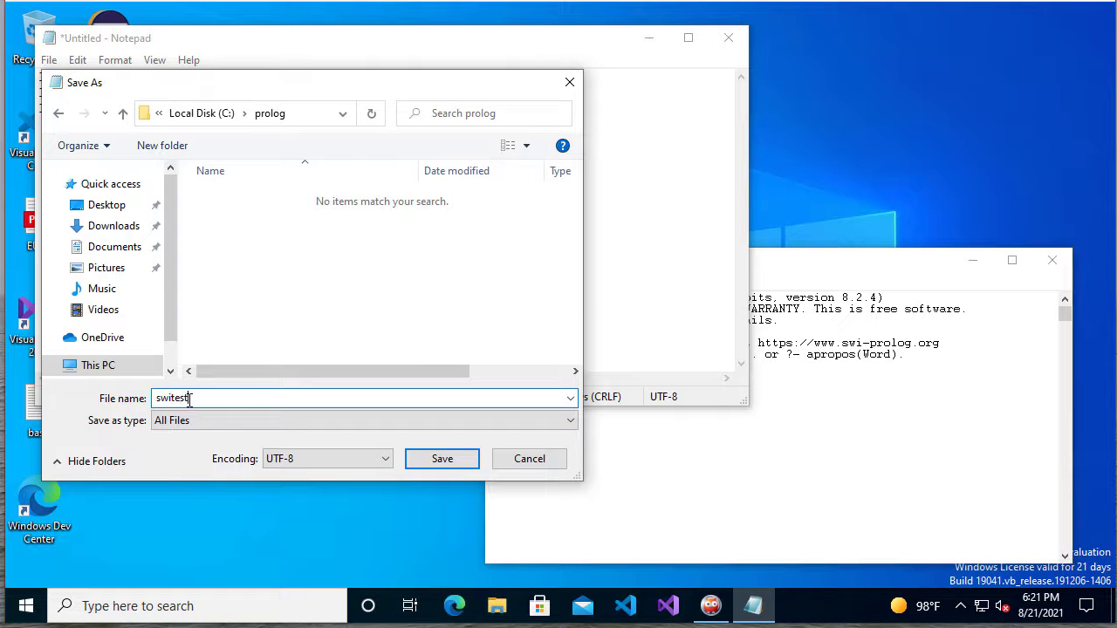
click(441, 458)
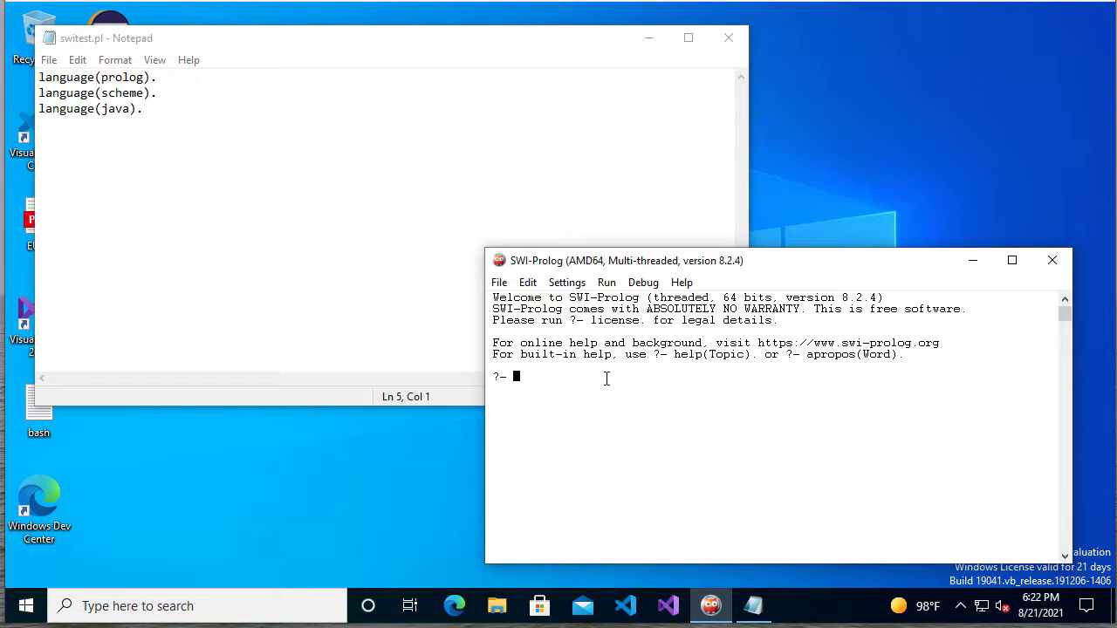
Step: Consult 'c:\prolog\switest.pl' in the SWI-Prolog console
text(consult()
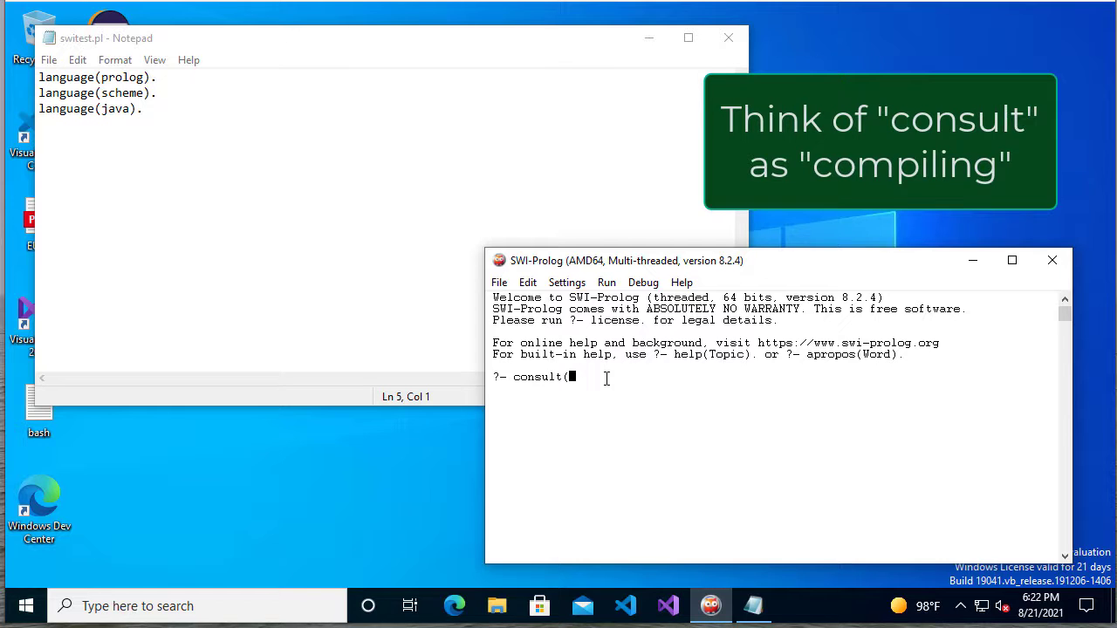
text('c:\\pro)
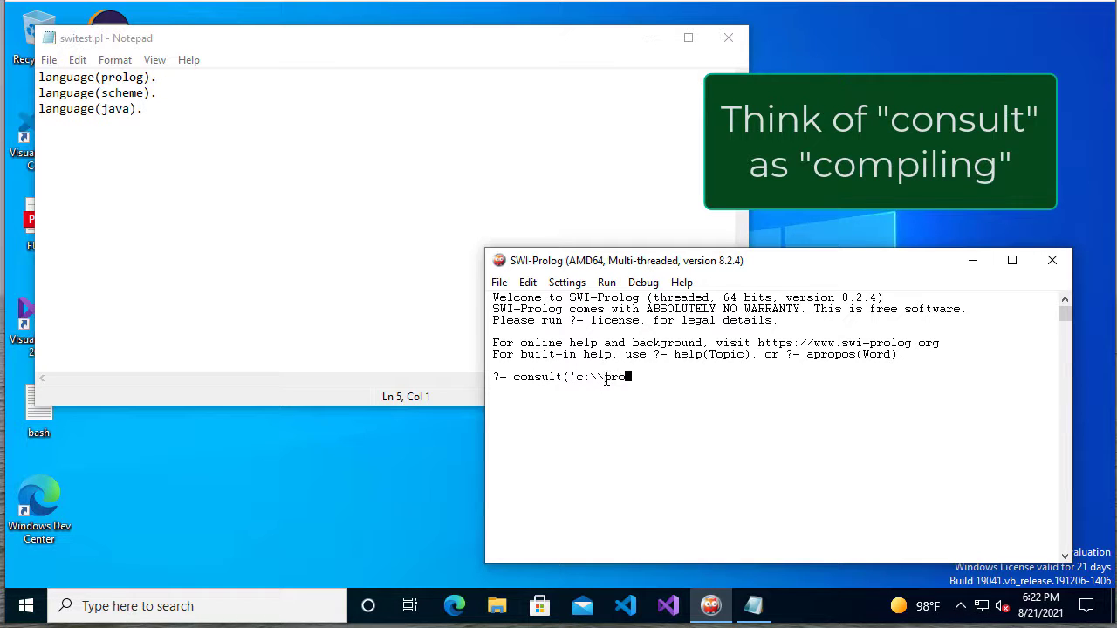
text(log\\swite)
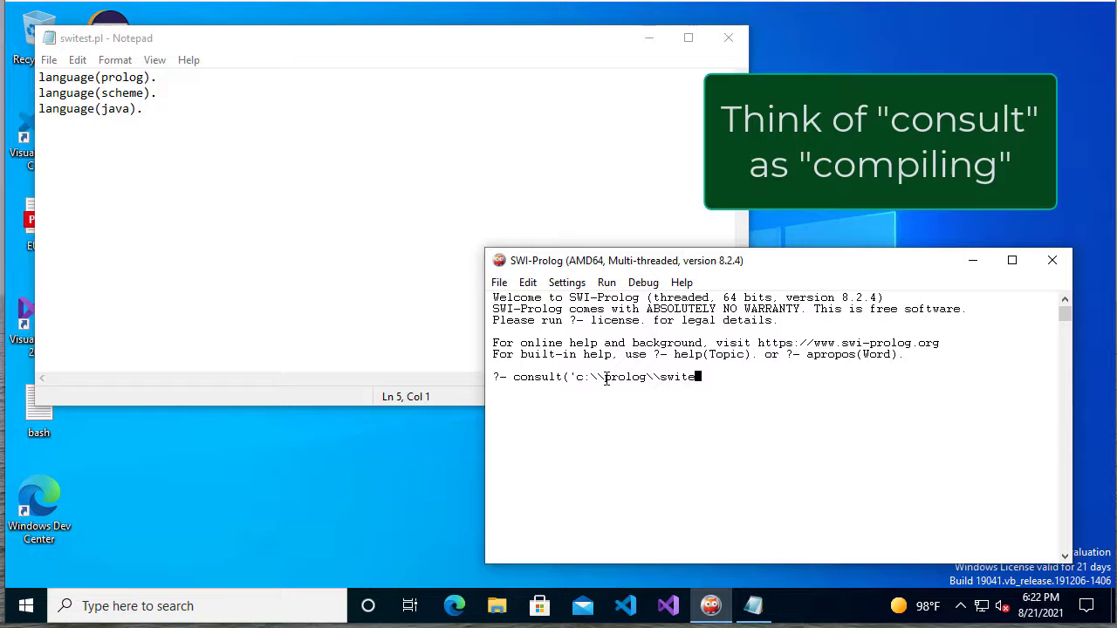
text(st.pl').)
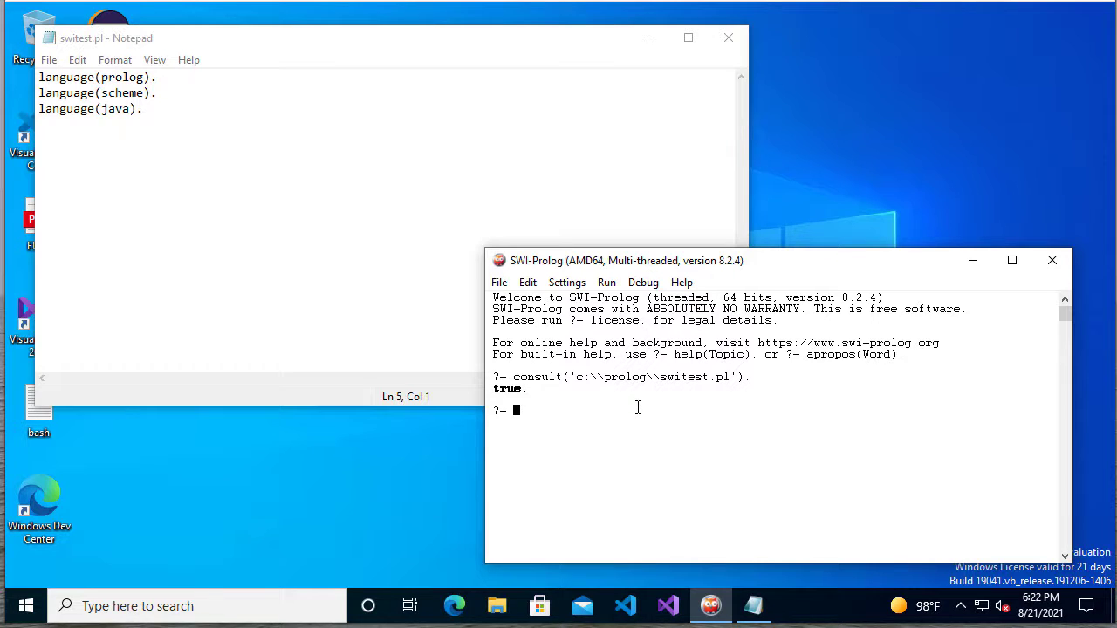
Step: Query language(english), language(java) and language(X), listing every answer with ;
text(lan)
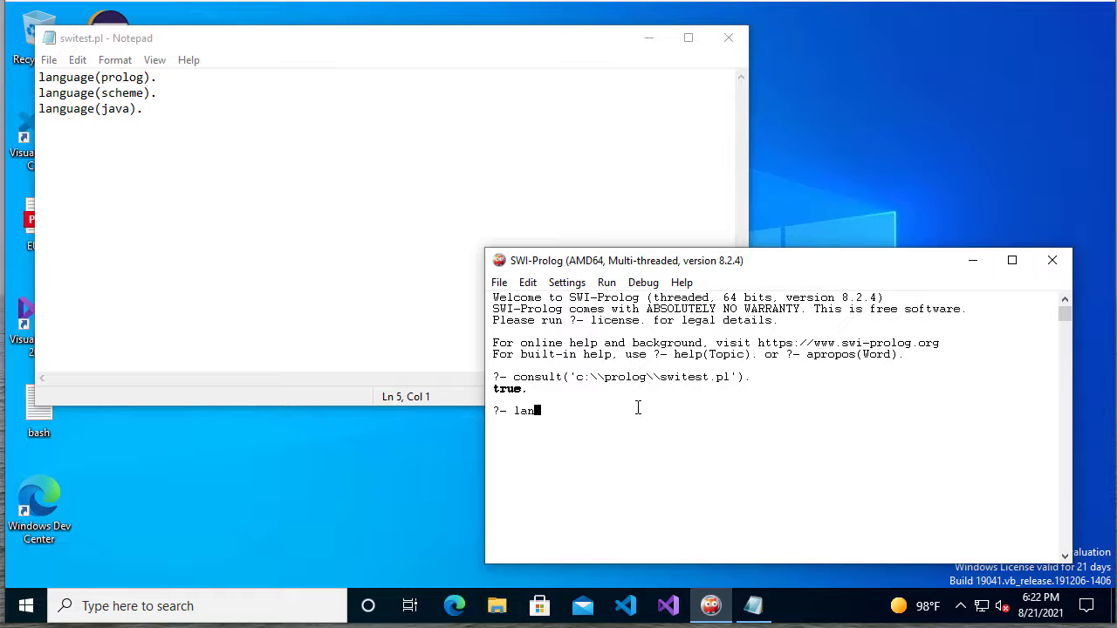
text(guage(enl)
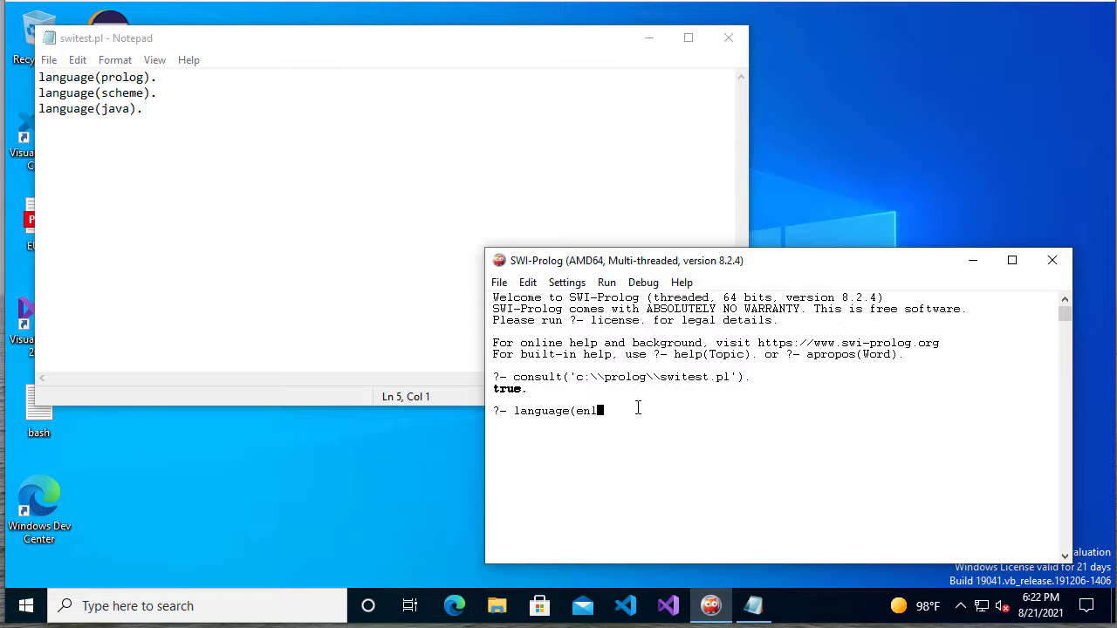
text(glish))
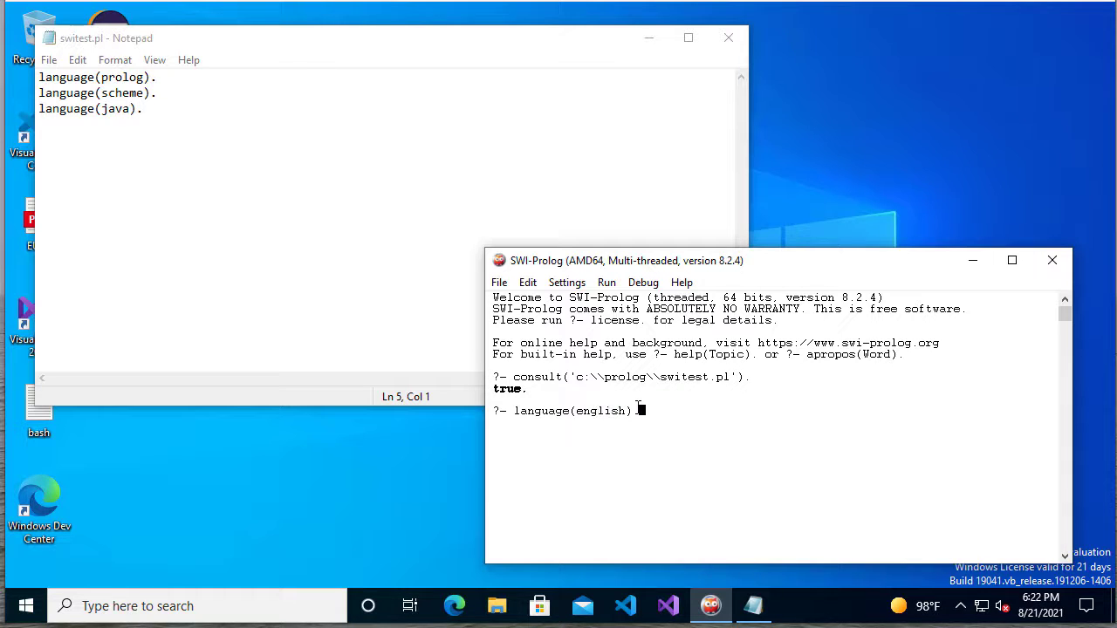
text(lan)
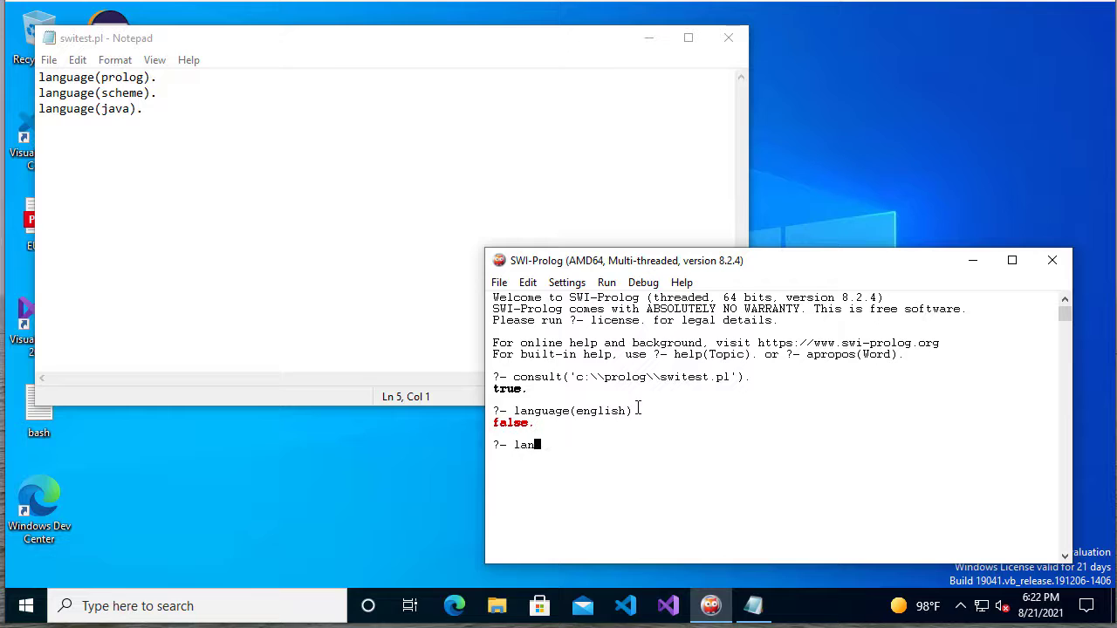
text(guage(java).)
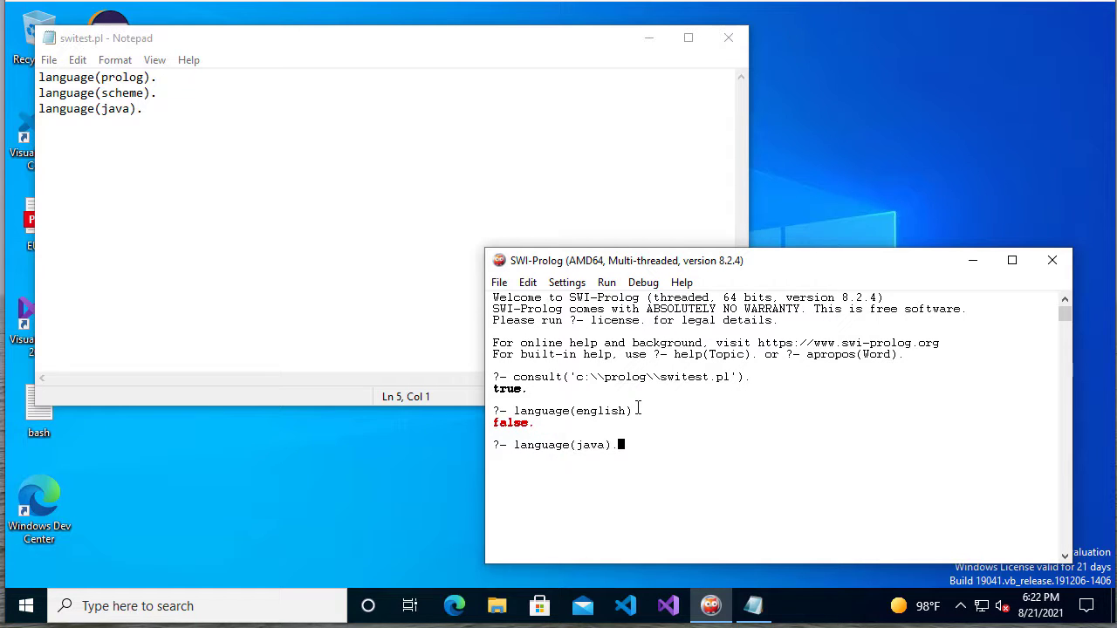
text(language(X).)
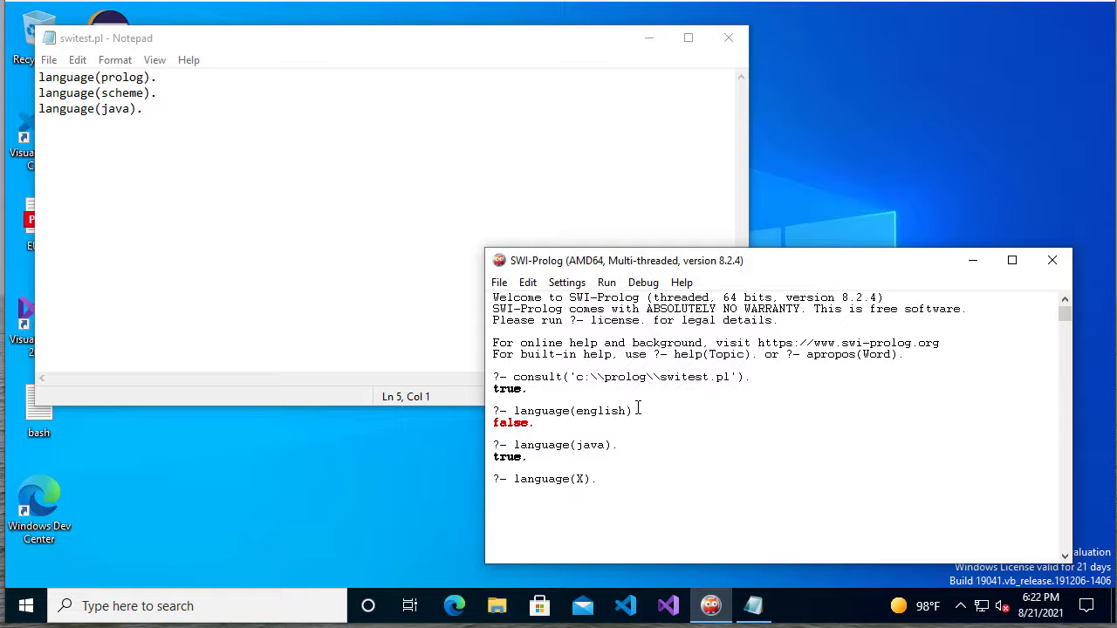
key(;)
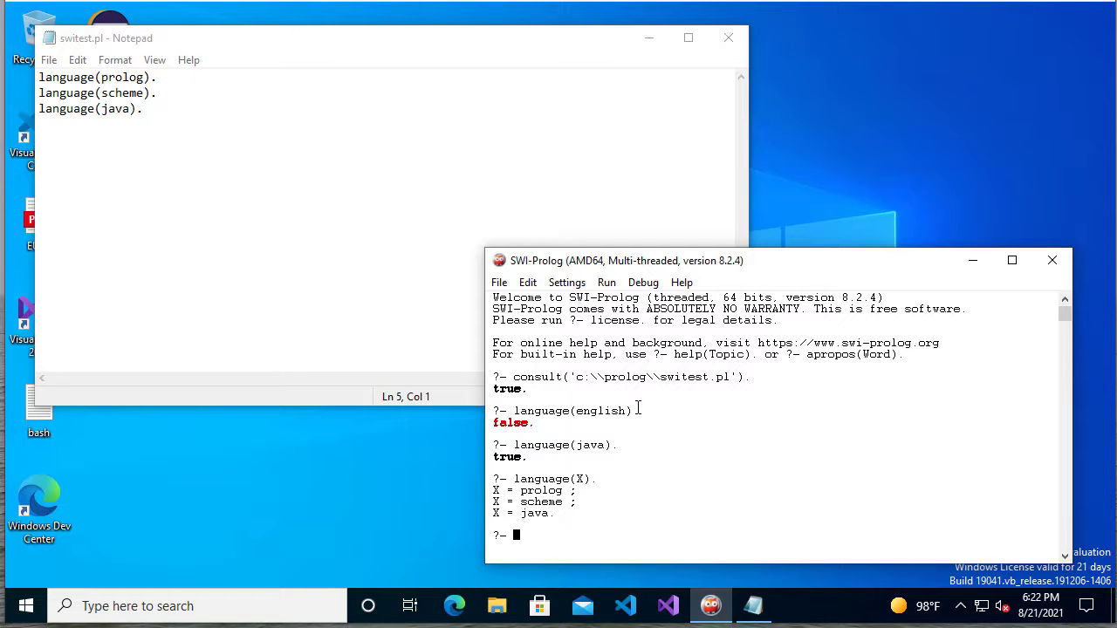
mouse_move(729, 38)
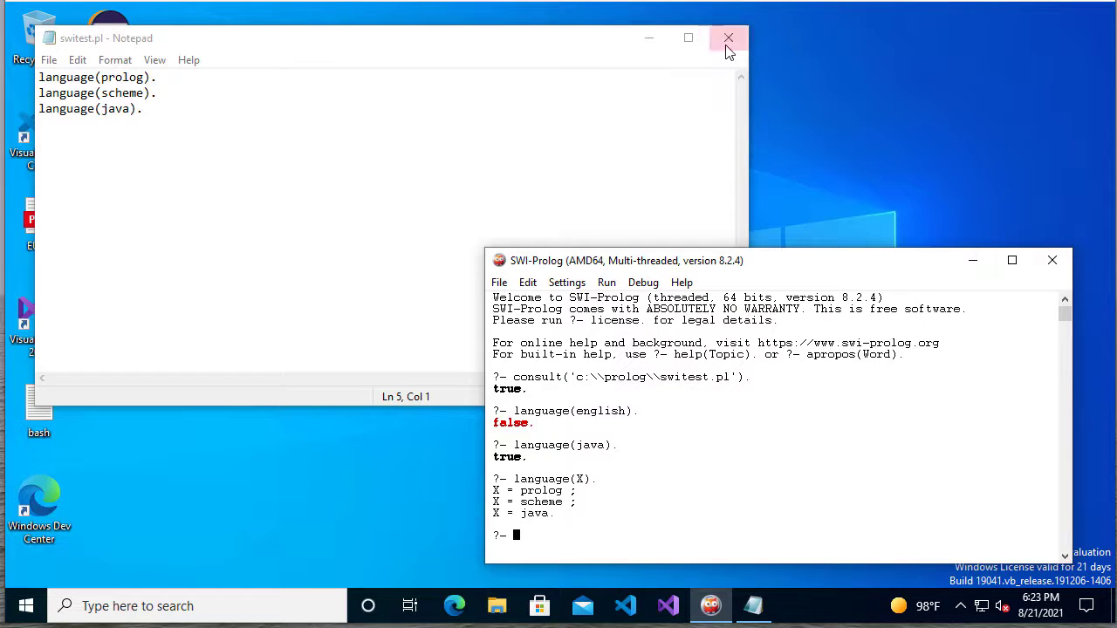
Step: Close Notepad and open the C:\prolog folder in File Explorer
click(729, 37)
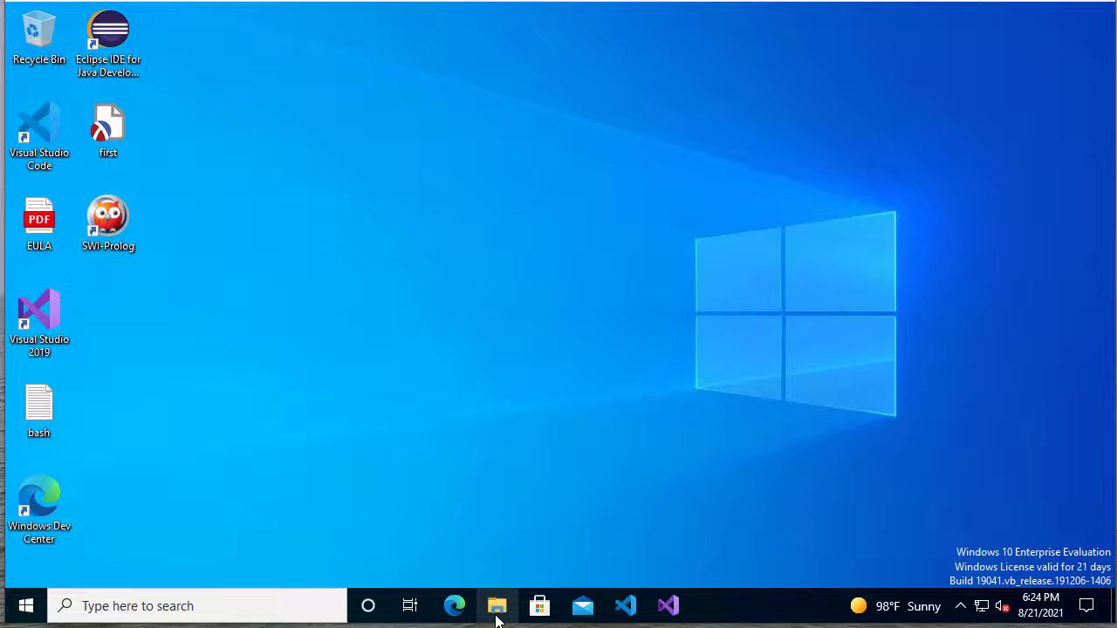
click(496, 606)
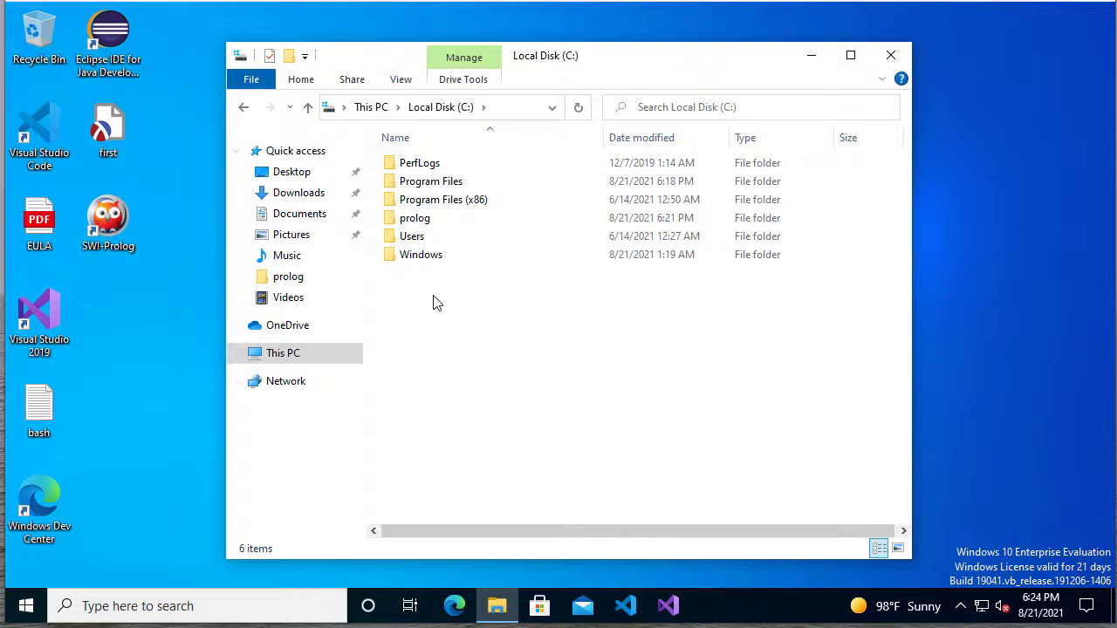
double_click(415, 217)
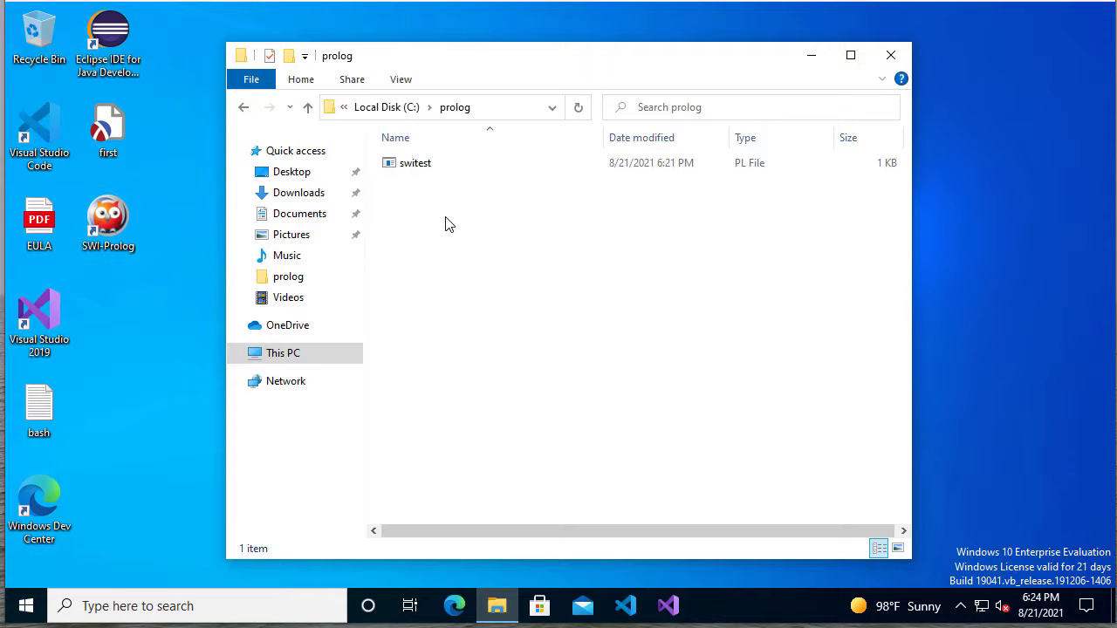
Step: Bring up the full app list for opening switest via Open with > Choose another app
right_click(415, 162)
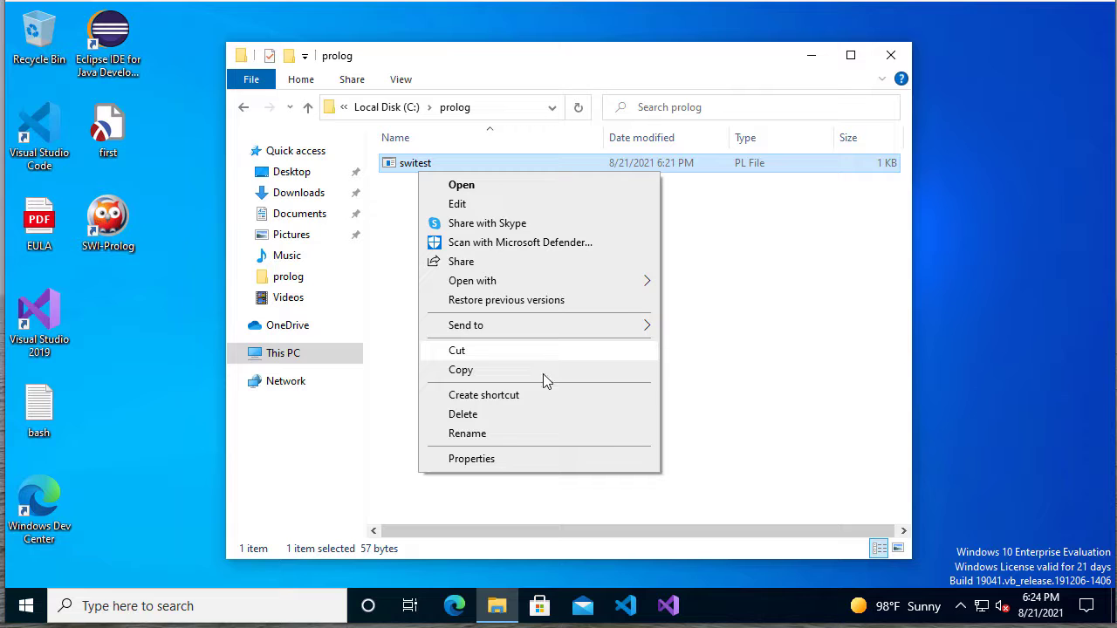
click(472, 280)
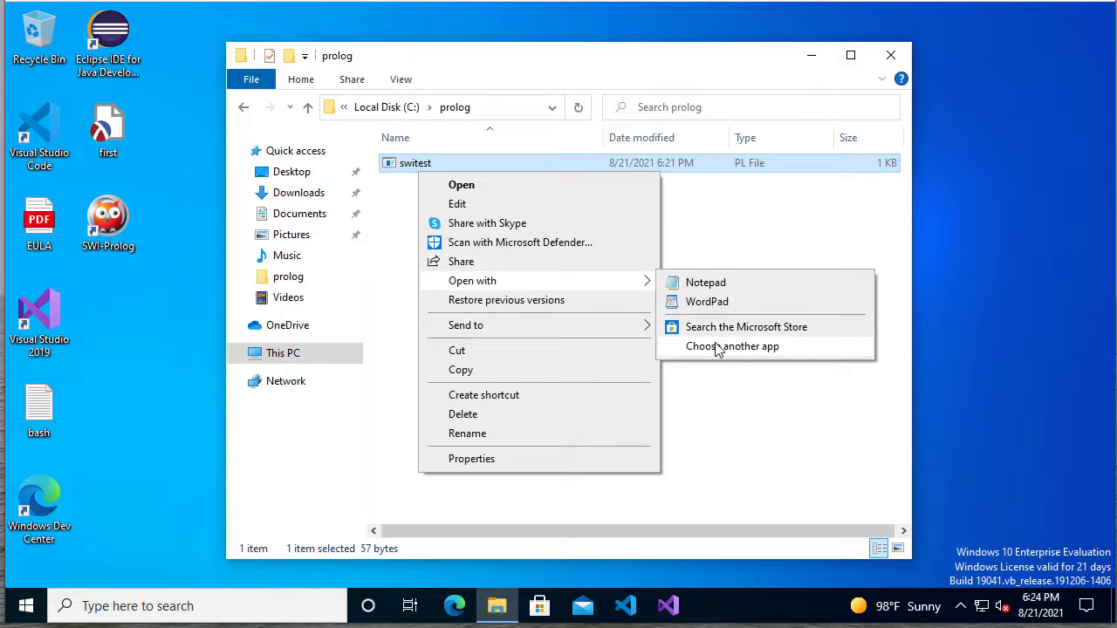
click(732, 346)
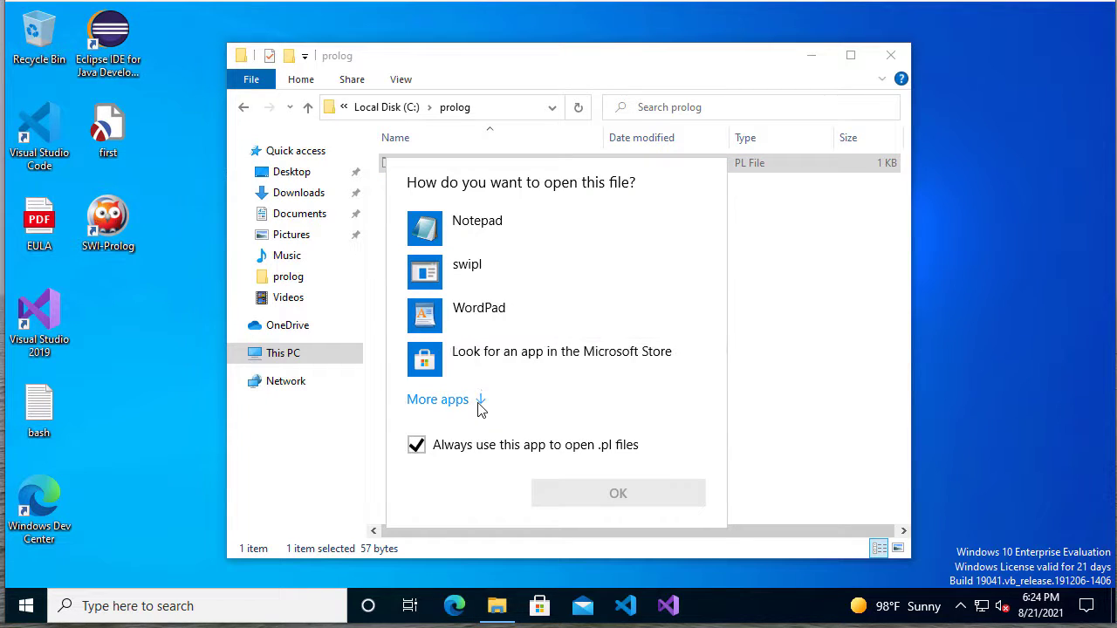
click(438, 398)
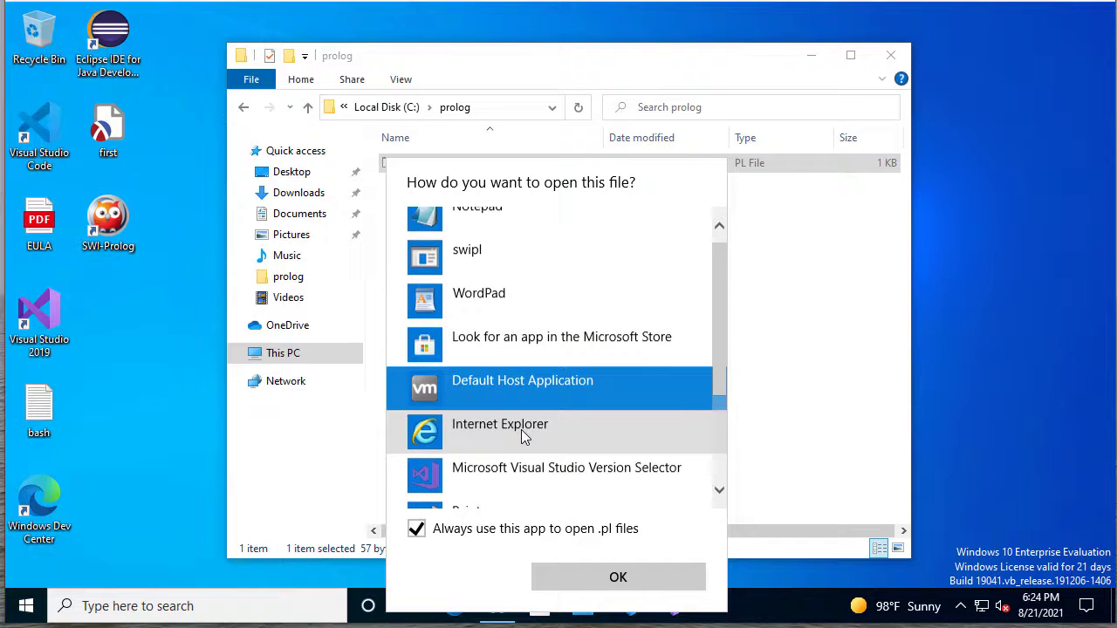
scroll(down, 3)
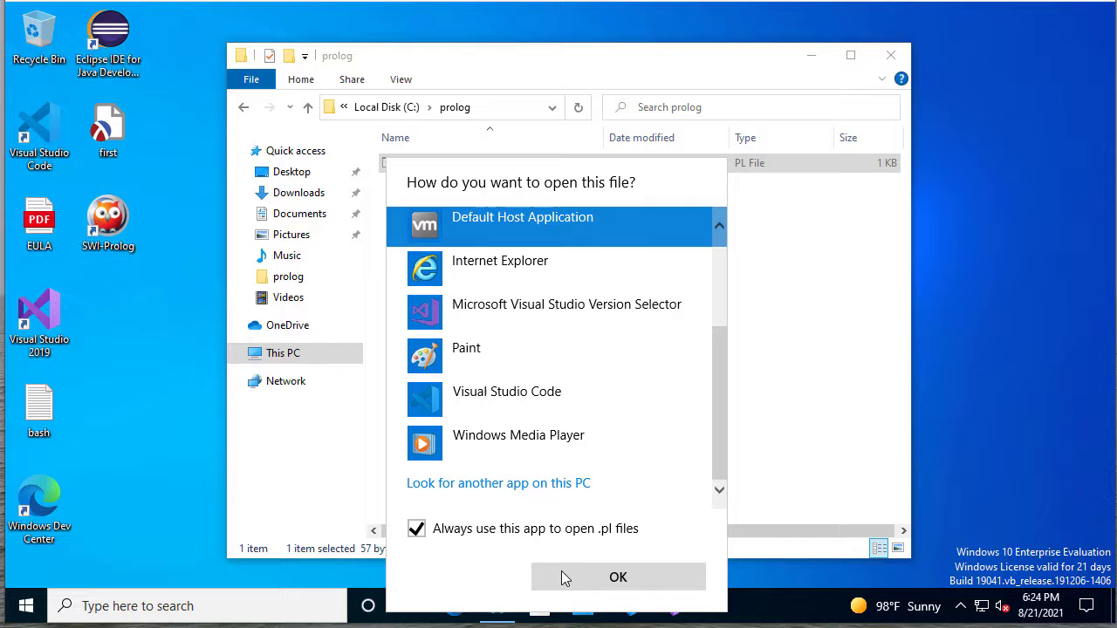
Step: Choose swipl-win from Program Files\swipl\bin as the default app for .pl files
click(498, 483)
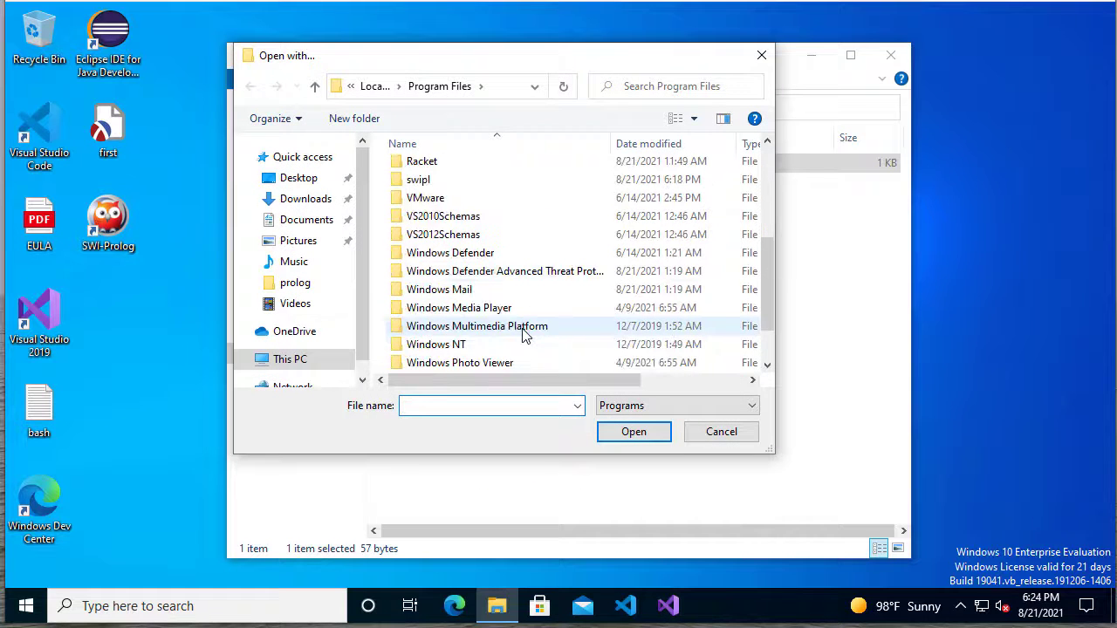
scroll(up, 3)
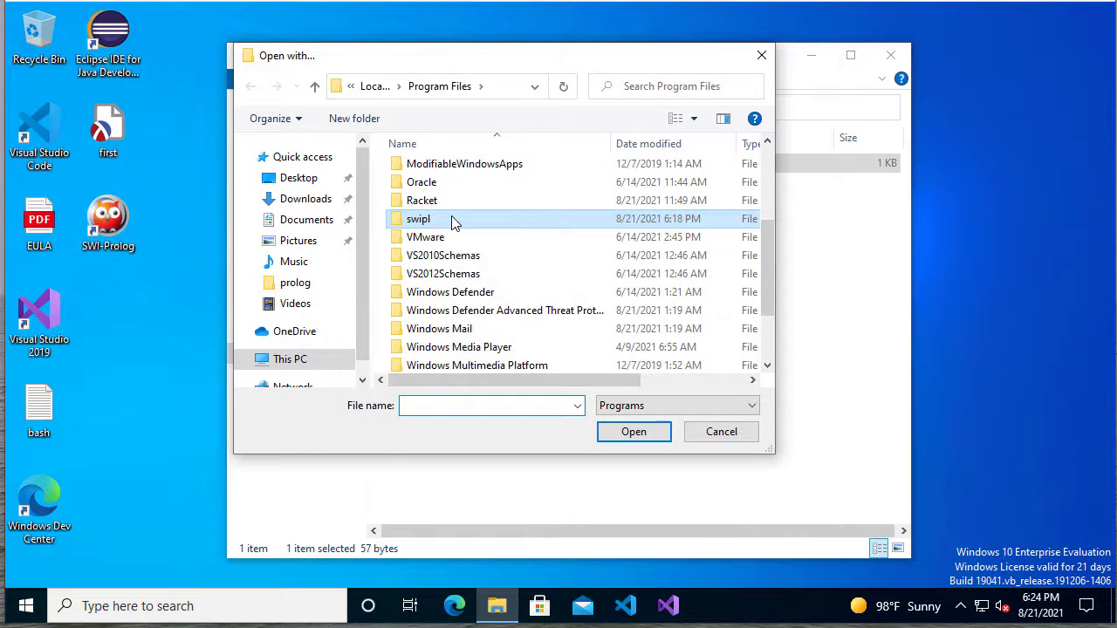
double_click(418, 219)
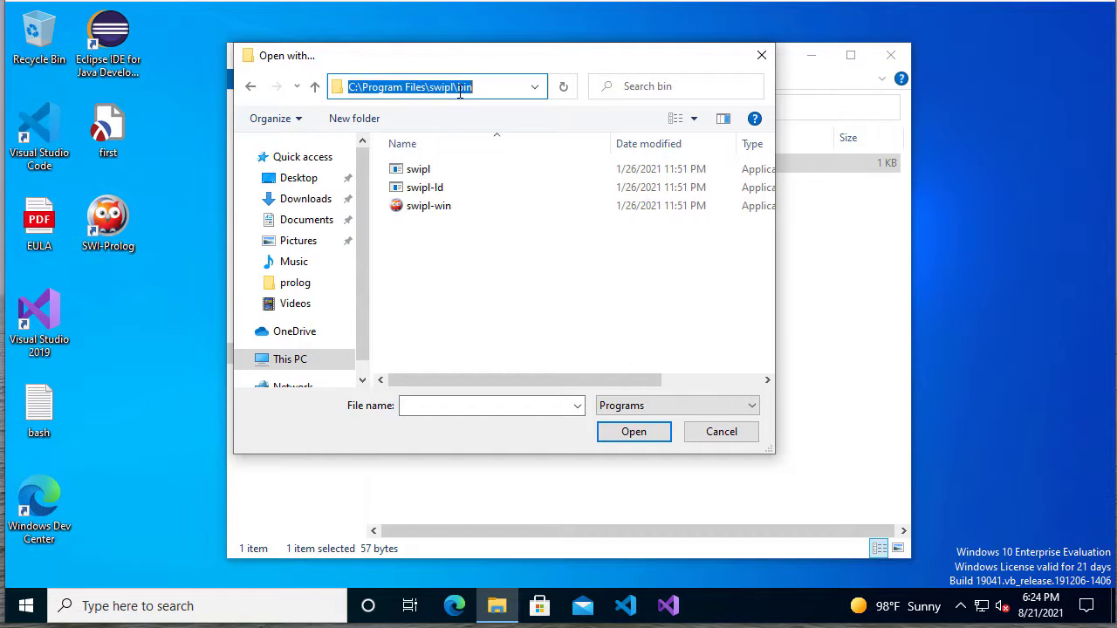
mouse_move(428, 205)
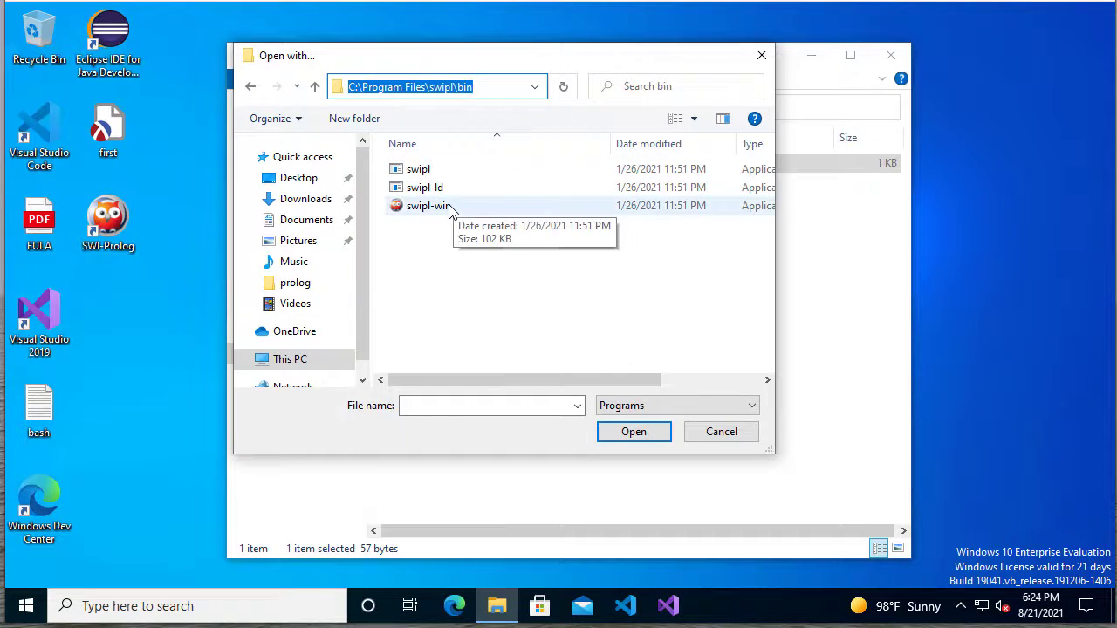
click(428, 205)
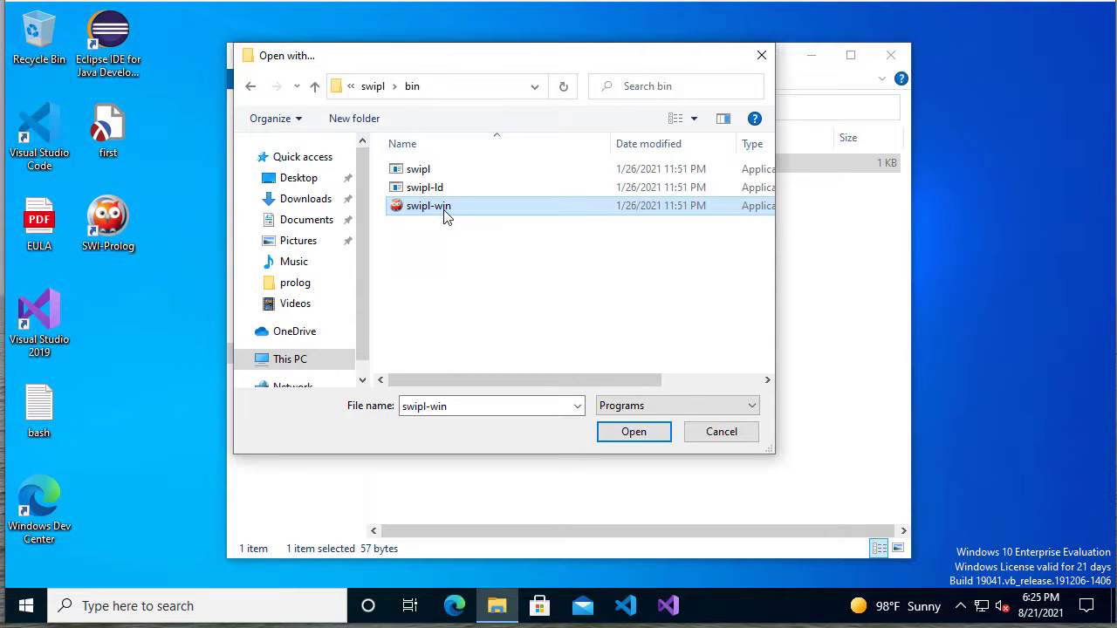
click(634, 431)
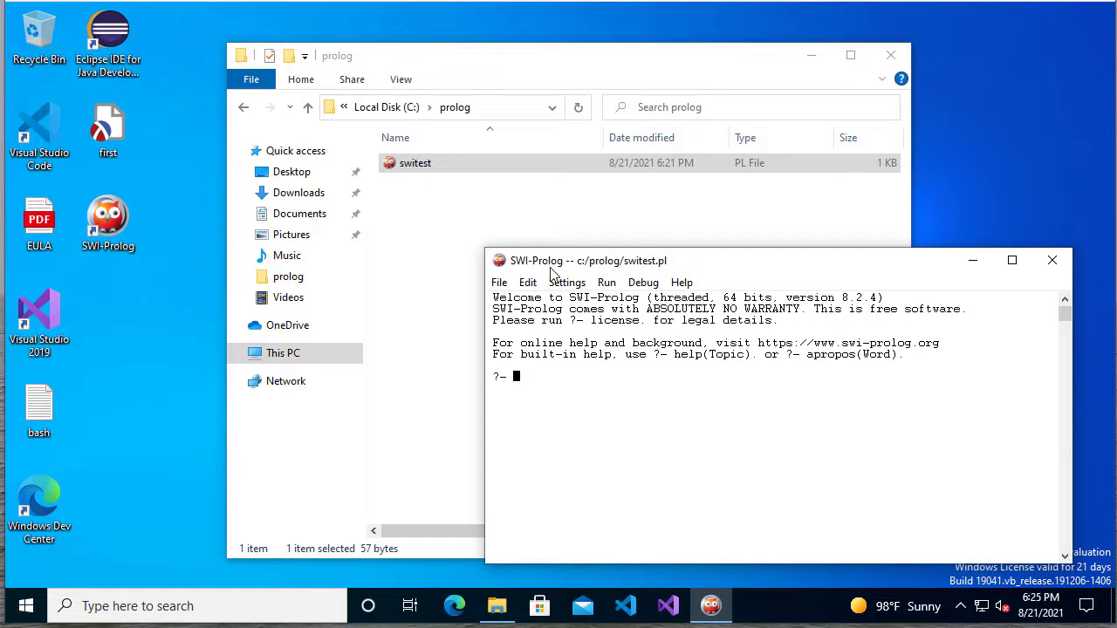
mouse_move(647, 270)
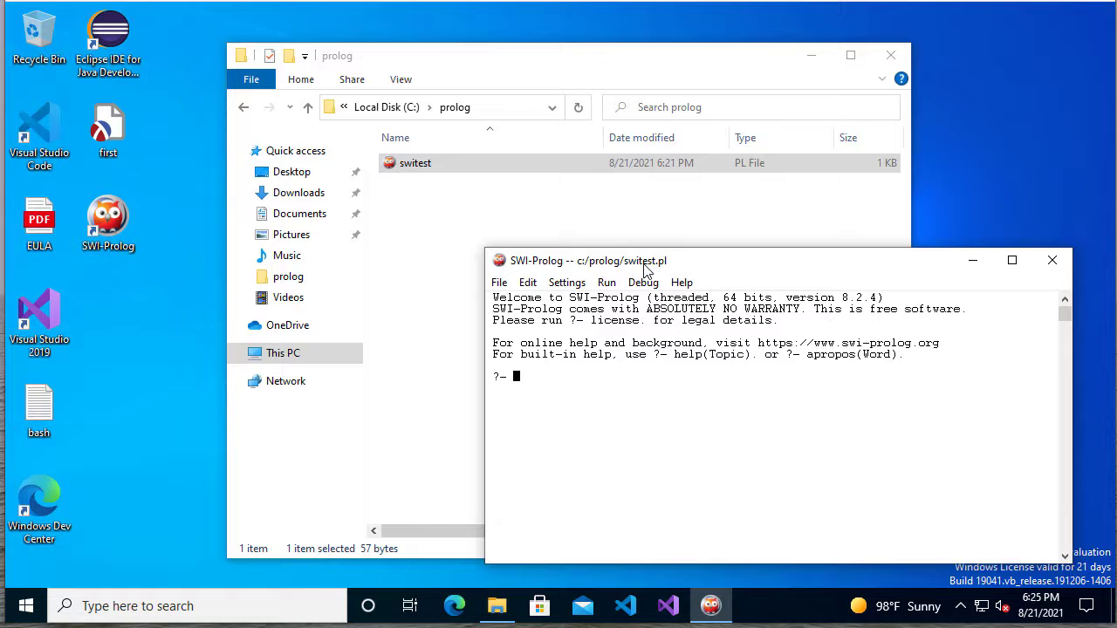
mouse_move(639, 410)
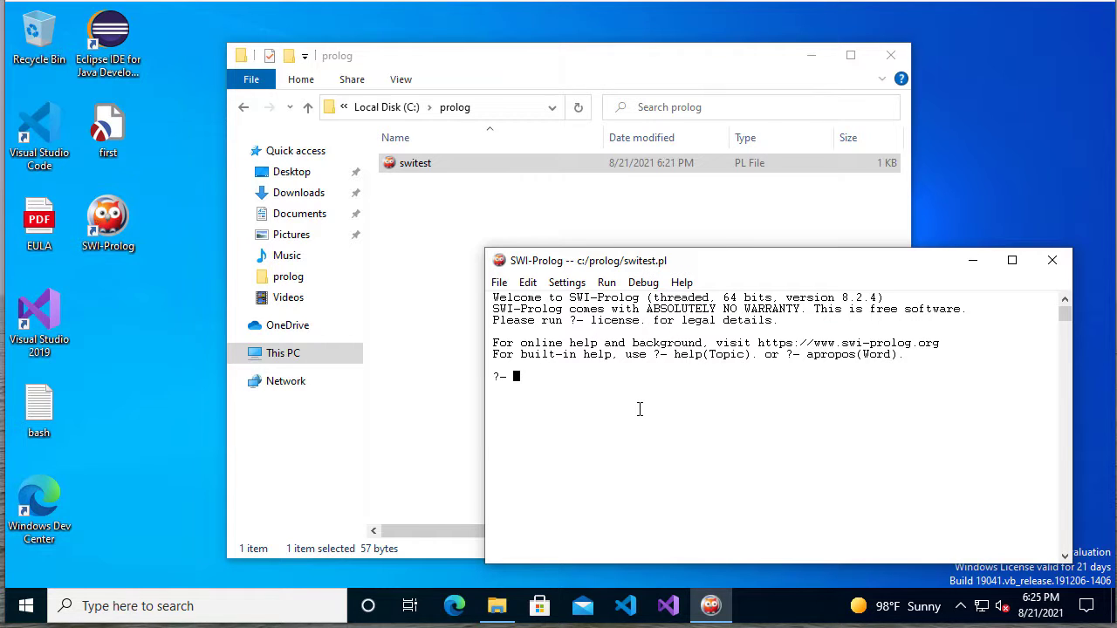
Step: Query language(scheme). at the SWI-Prolog prompt to confirm it returns true
text(language(scheme).)
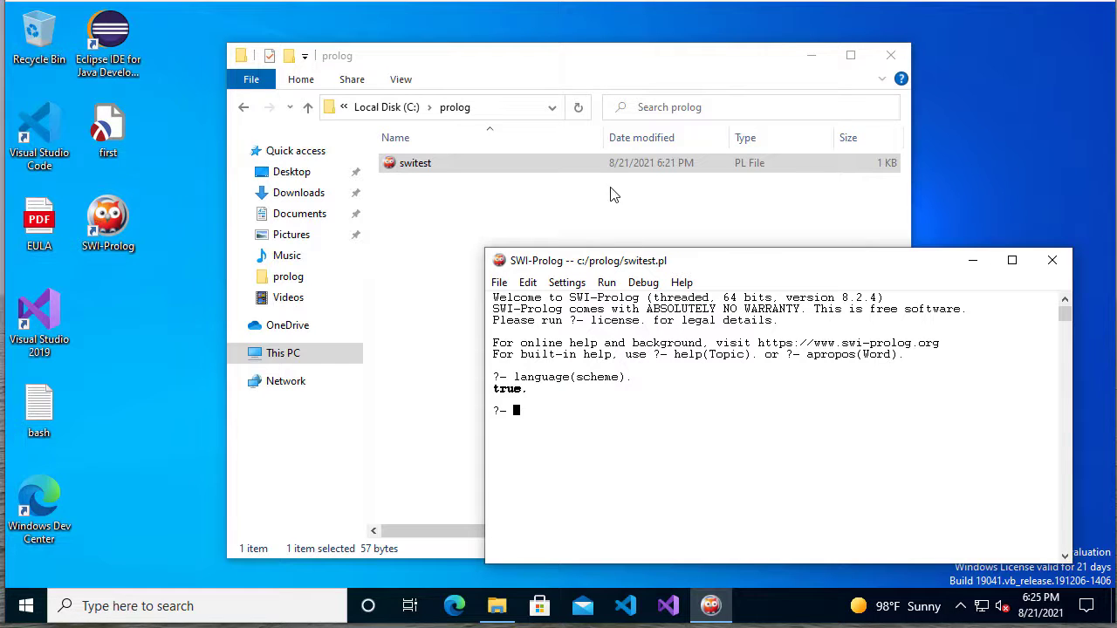
Step: Open switest.pl in Notepad using Open with
right_click(416, 162)
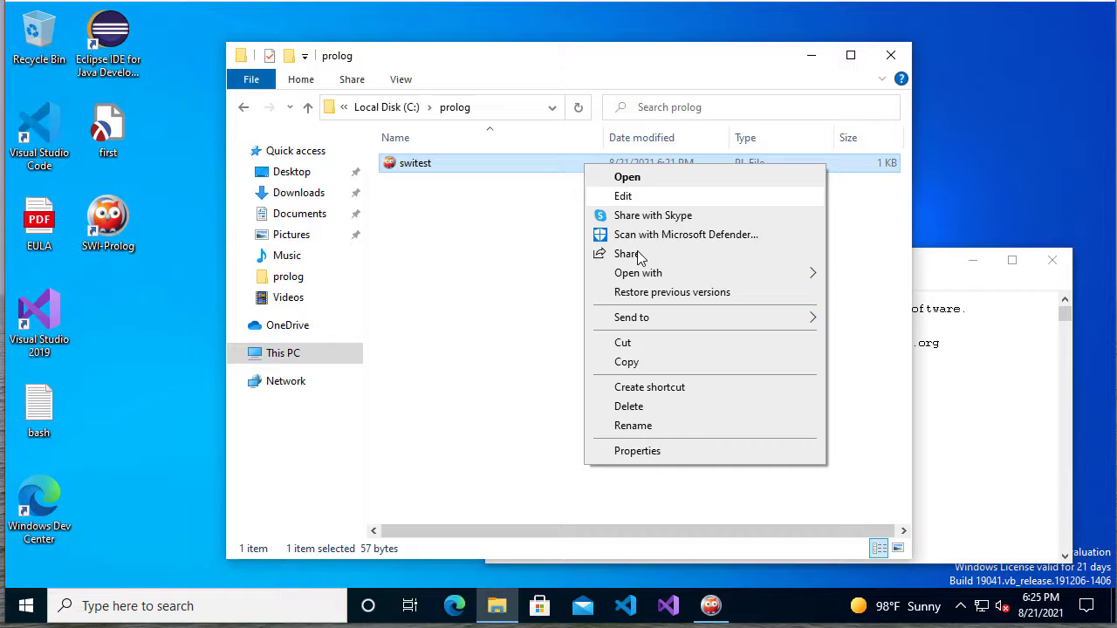
mouse_move(638, 272)
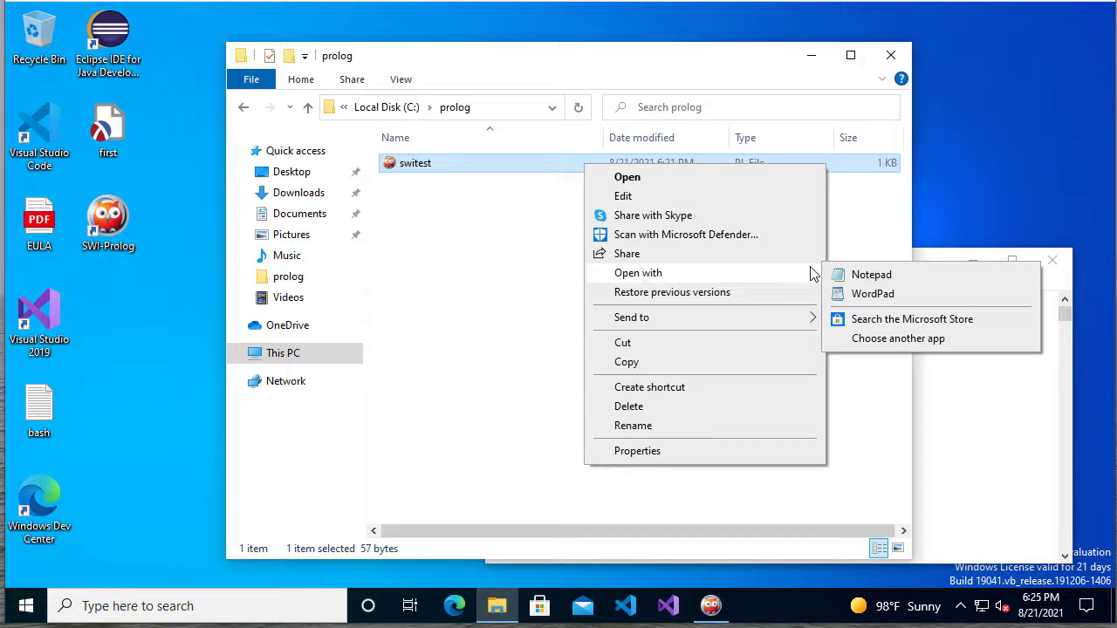
click(871, 274)
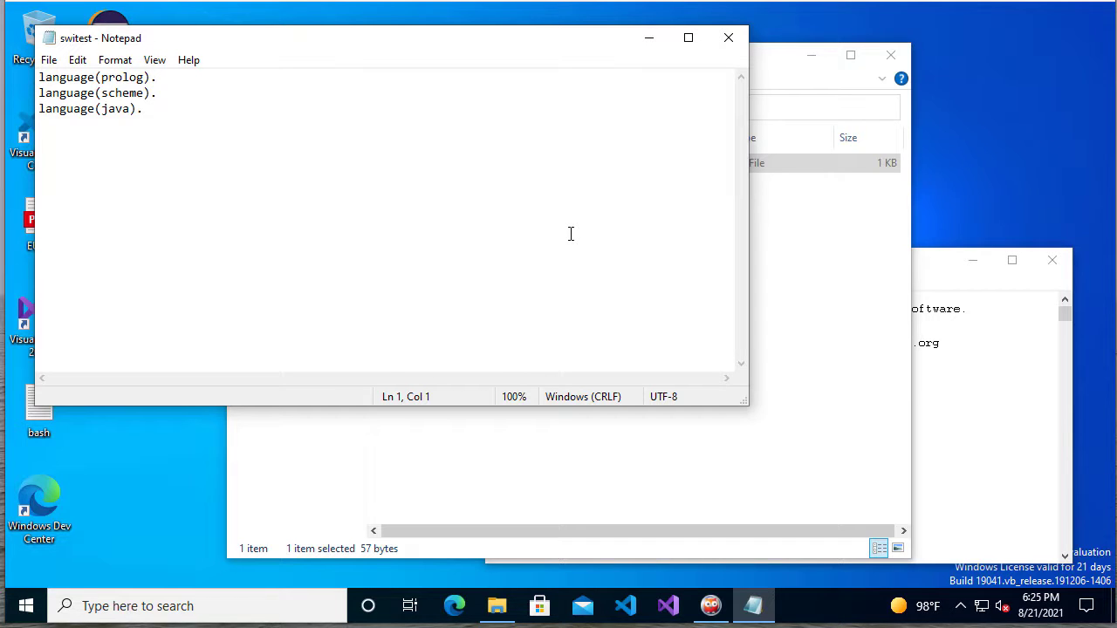
click(39, 77)
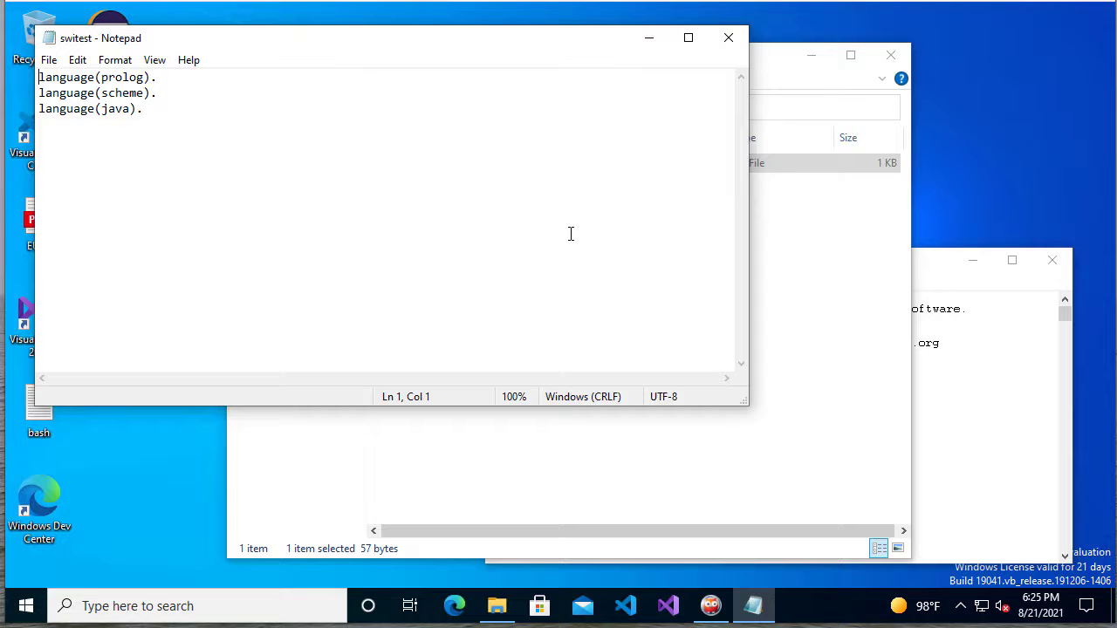
Step: Add the fact language(c). after language(java). and save the file
click(142, 108)
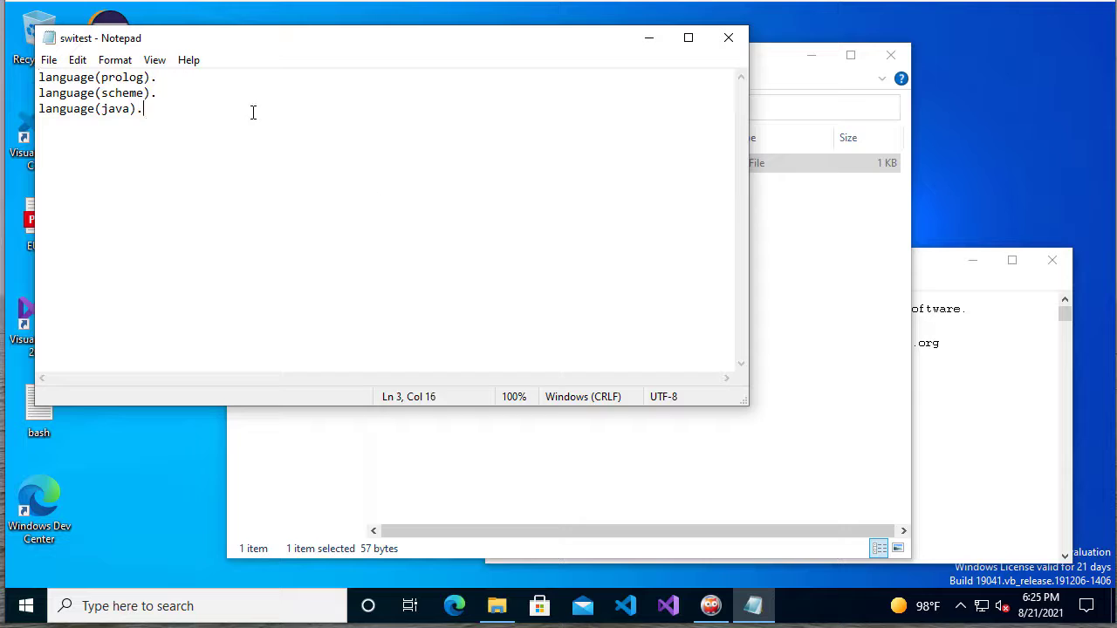
text(language)
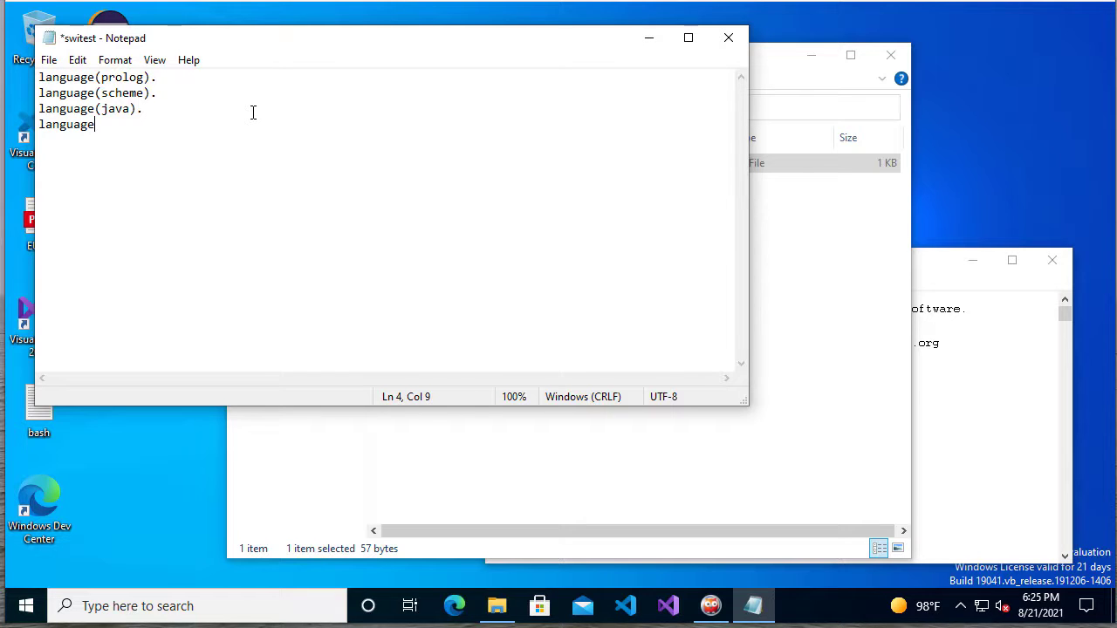
text((c).)
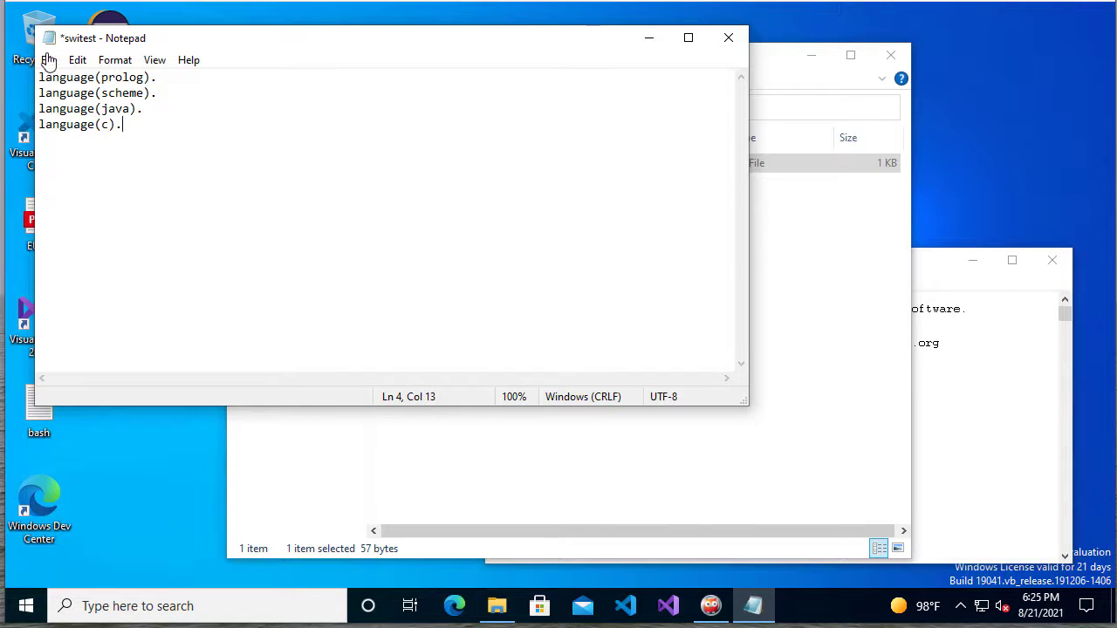
click(48, 60)
text(consult('c:\\prolog\\switest.pl').)
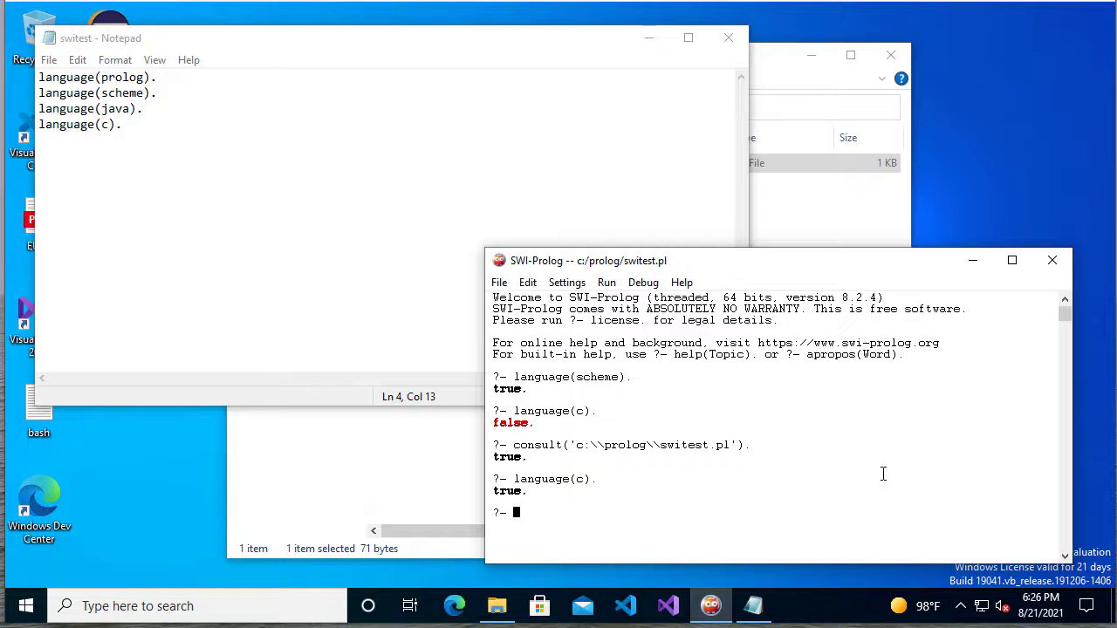
mouse_move(487, 239)
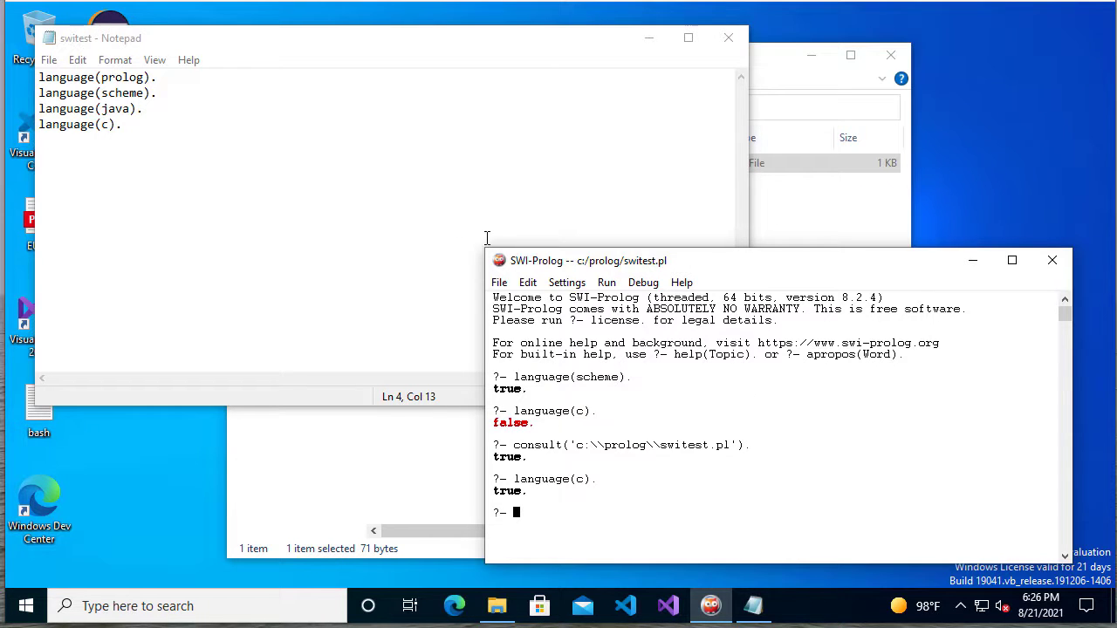